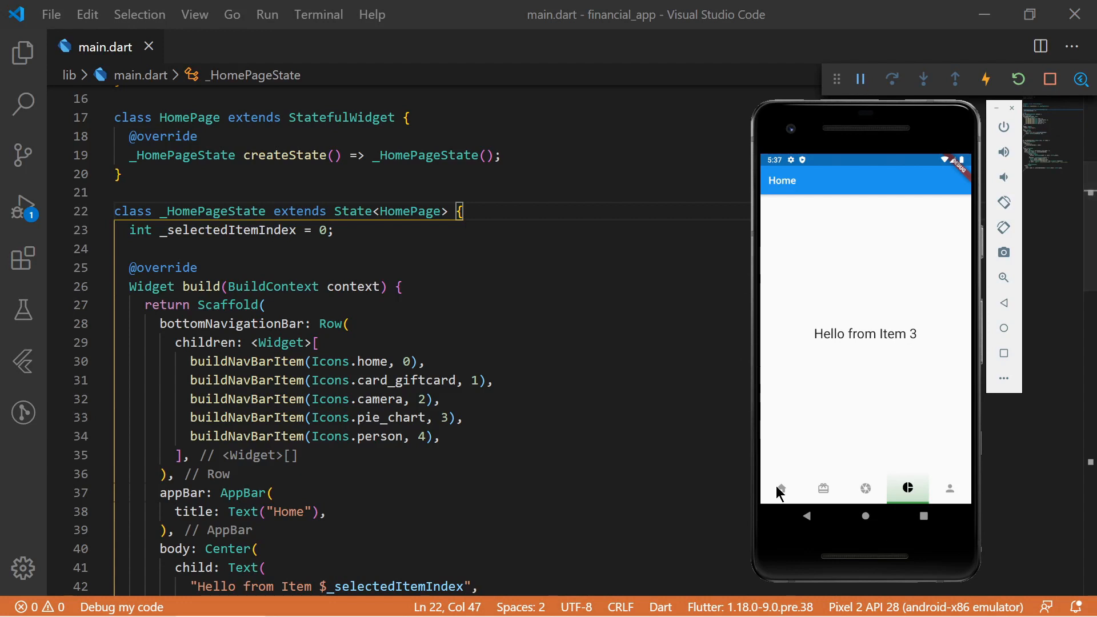
Step: Tap the home, second and person items in the emulator's bottom bar, ending on the second item
click(780, 488)
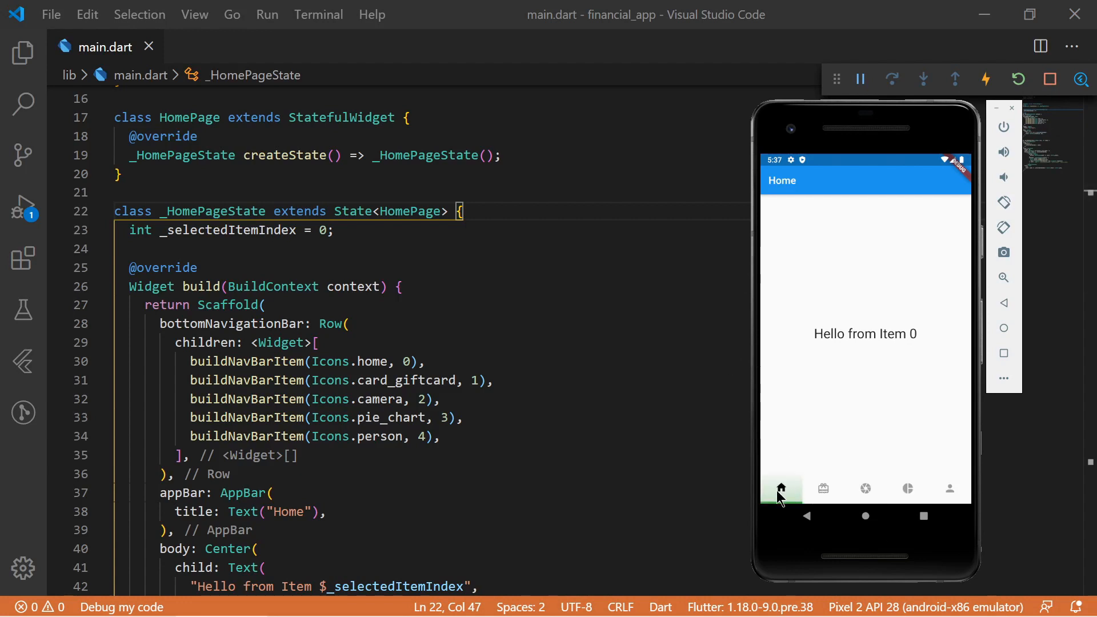
click(823, 488)
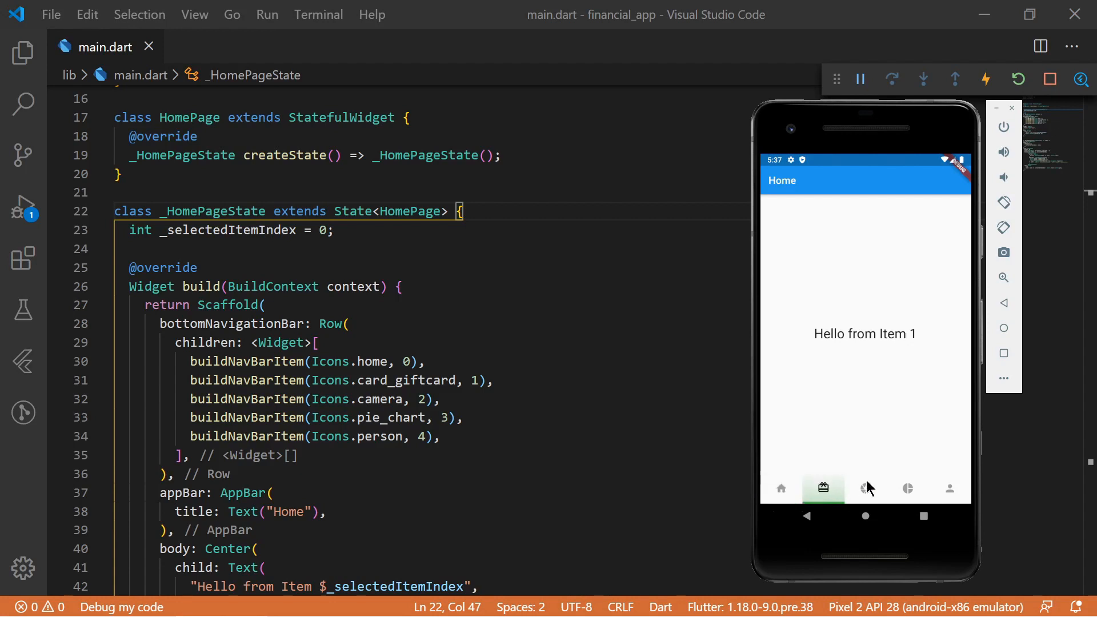
click(950, 487)
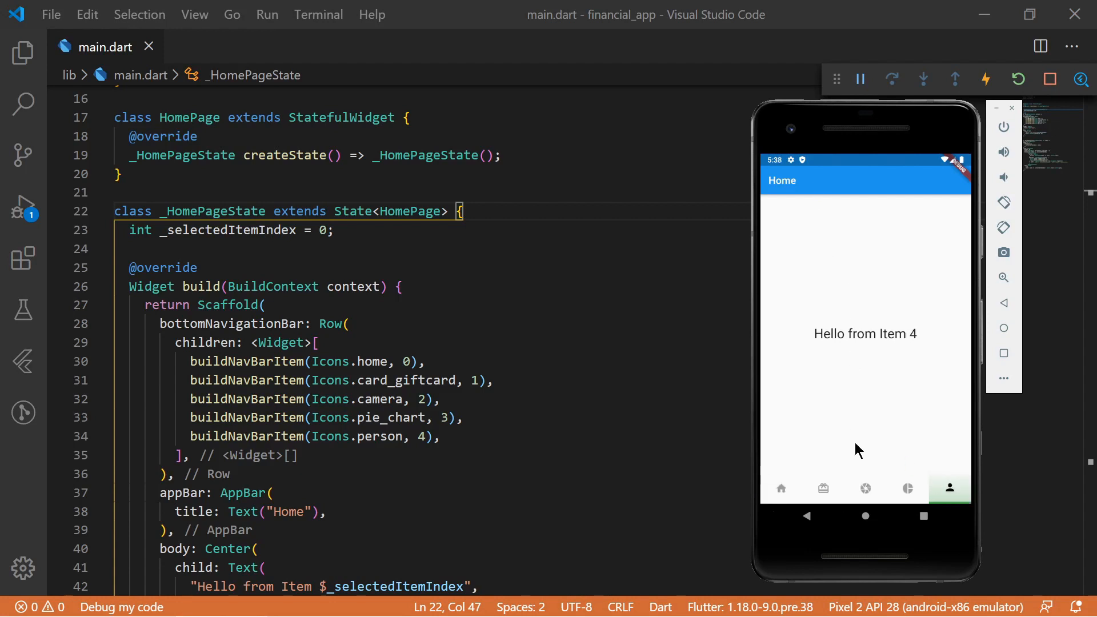
mouse_move(813, 481)
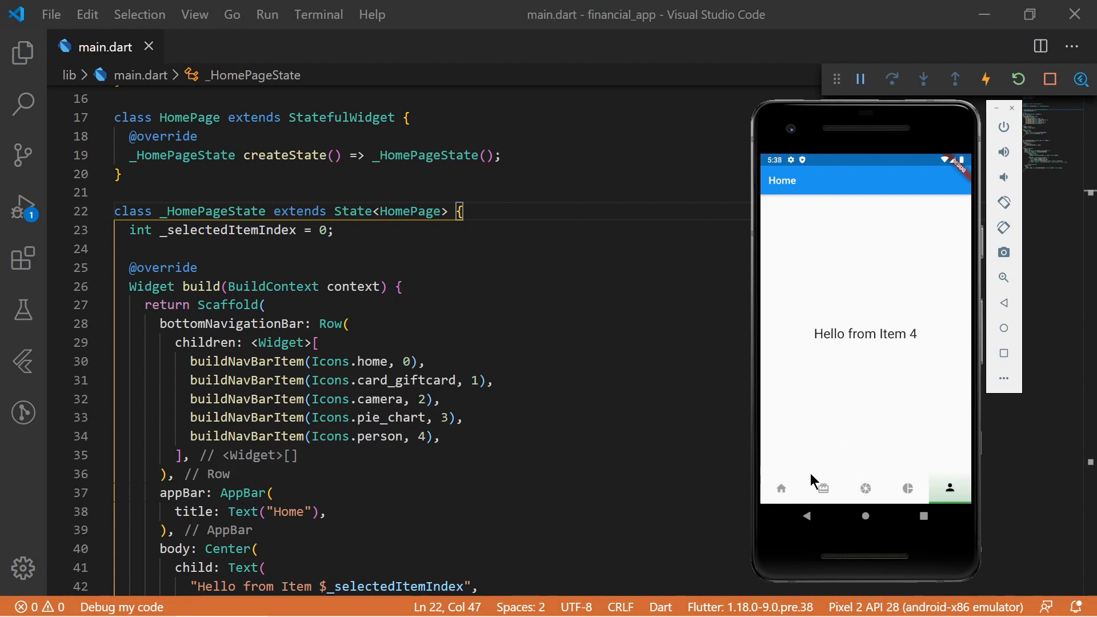
click(820, 488)
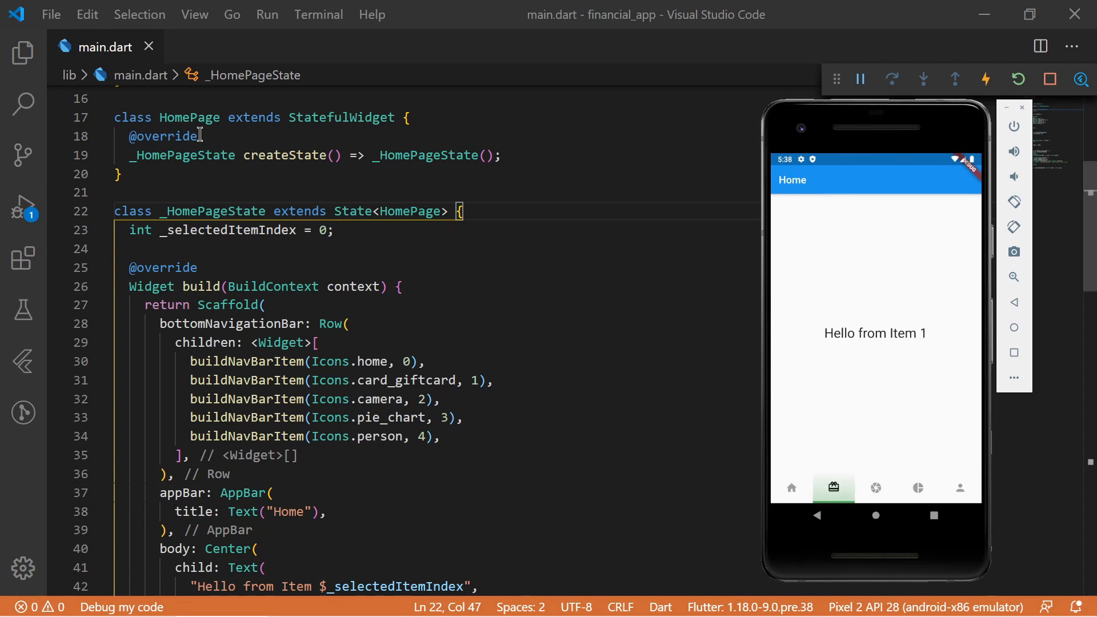
Step: Select the HomePage class name and scroll down to the end of main.dart
double_click(189, 117)
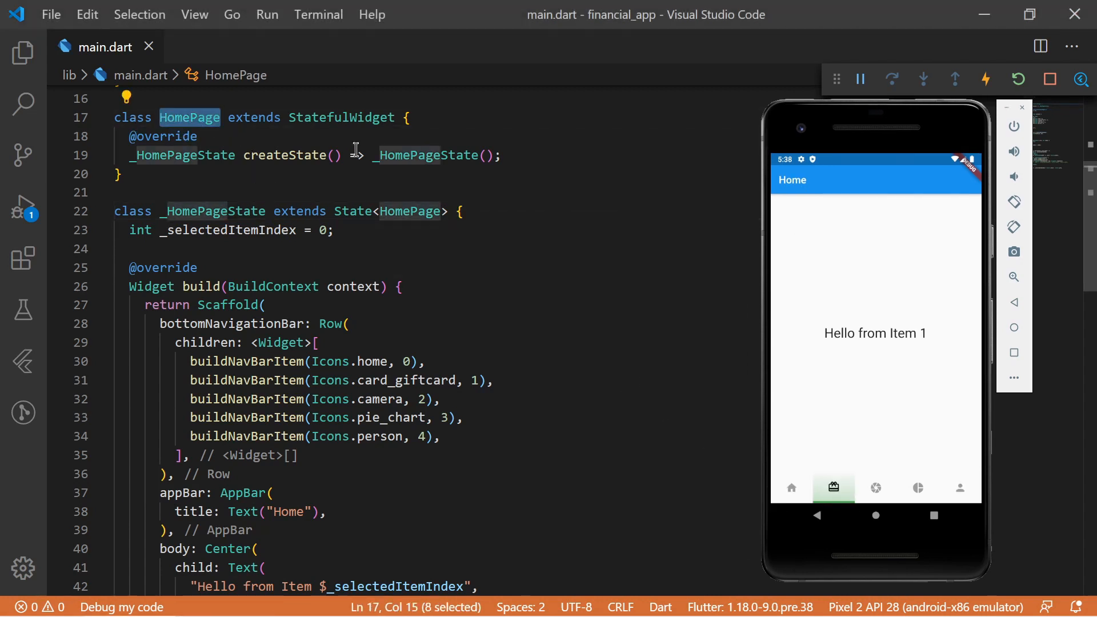
scroll(down, 3)
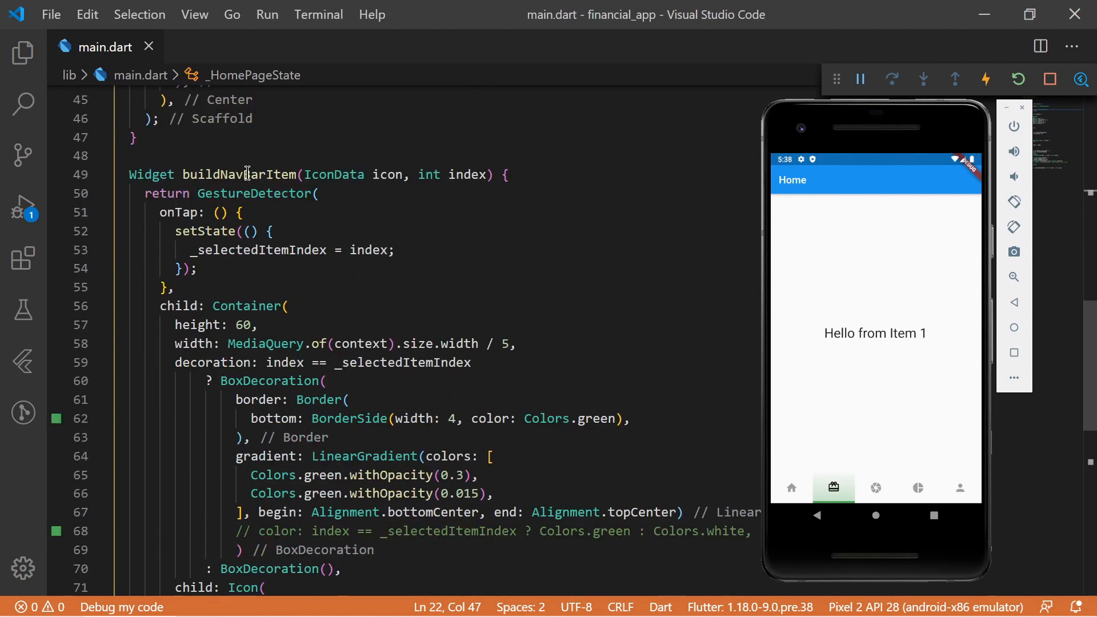
scroll(down, 3)
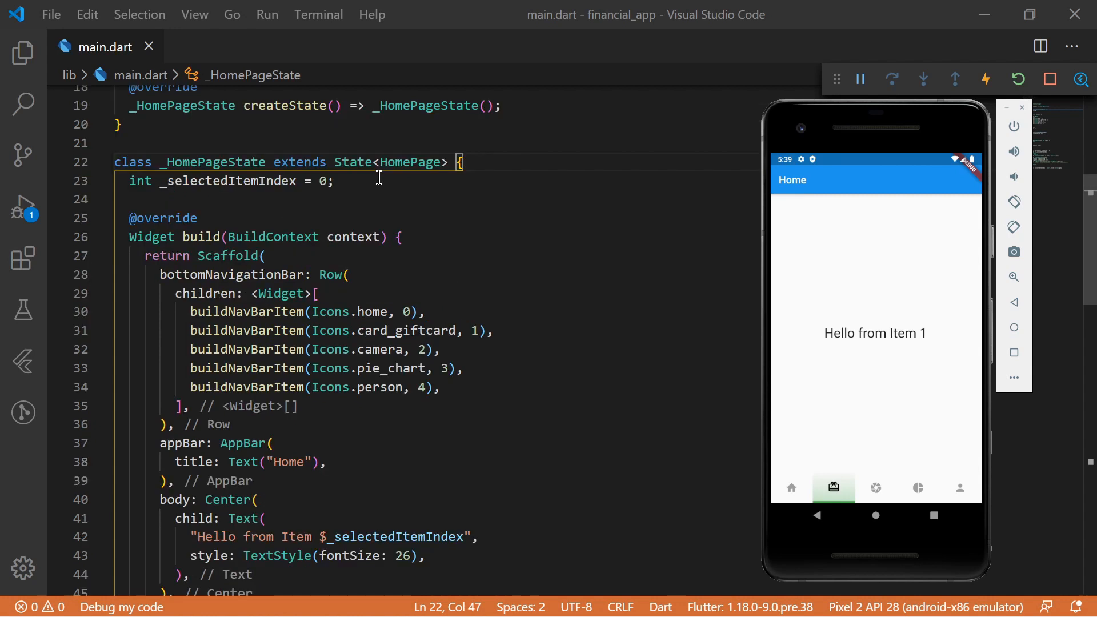
scroll(down, 3)
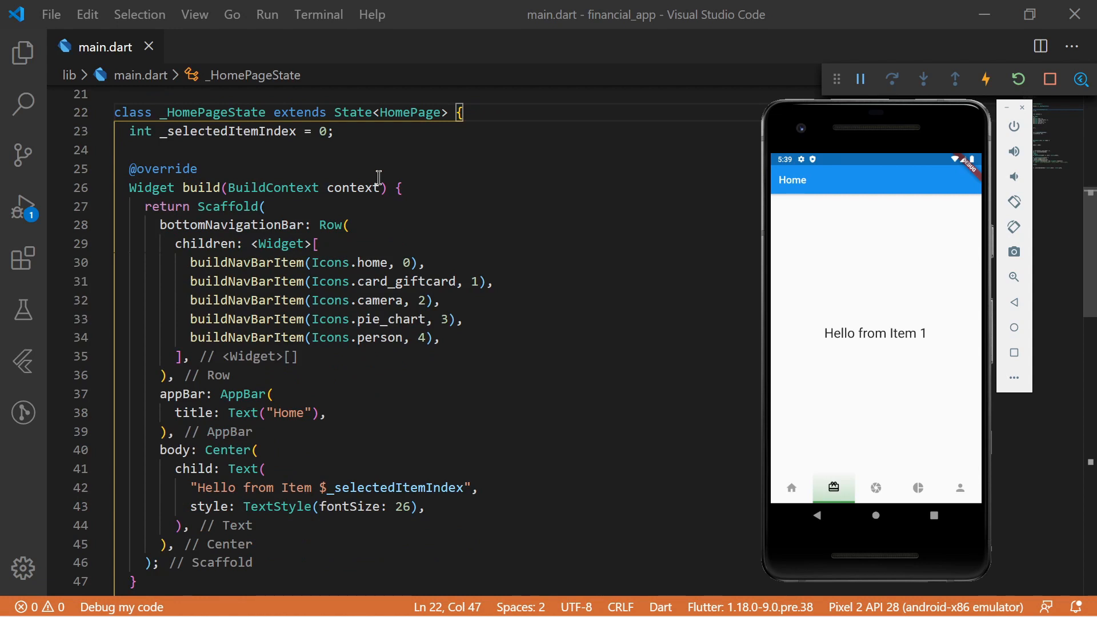
scroll(down, 3)
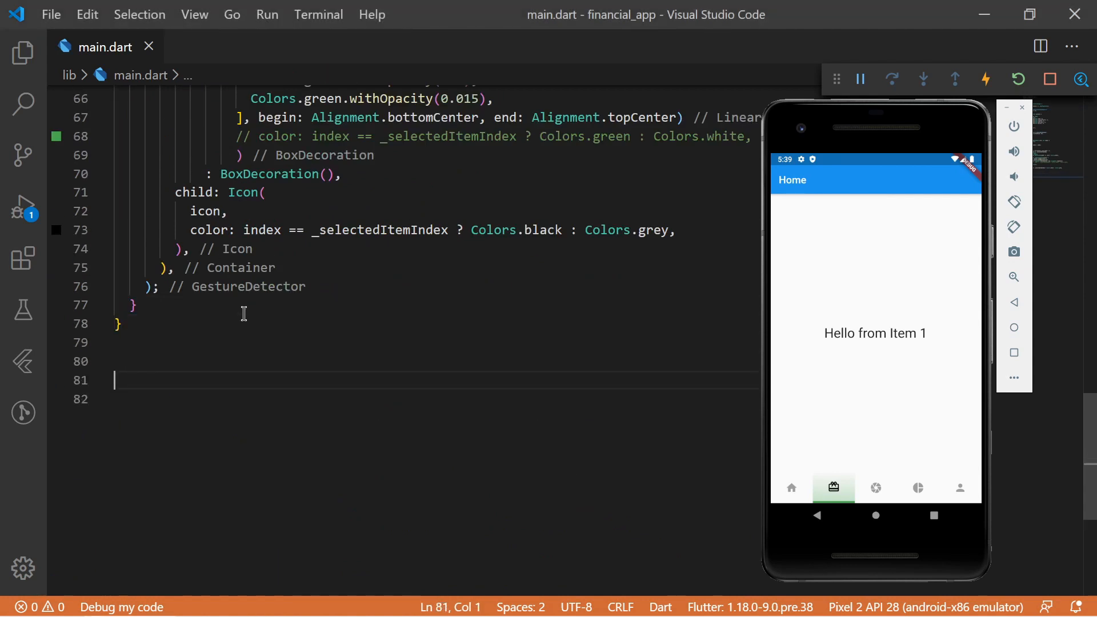
Step: Create the CustomBottomNavigationBar stateful widget with the moved nav code and an int _selectedItemIndex = 0 field
text(Stf)
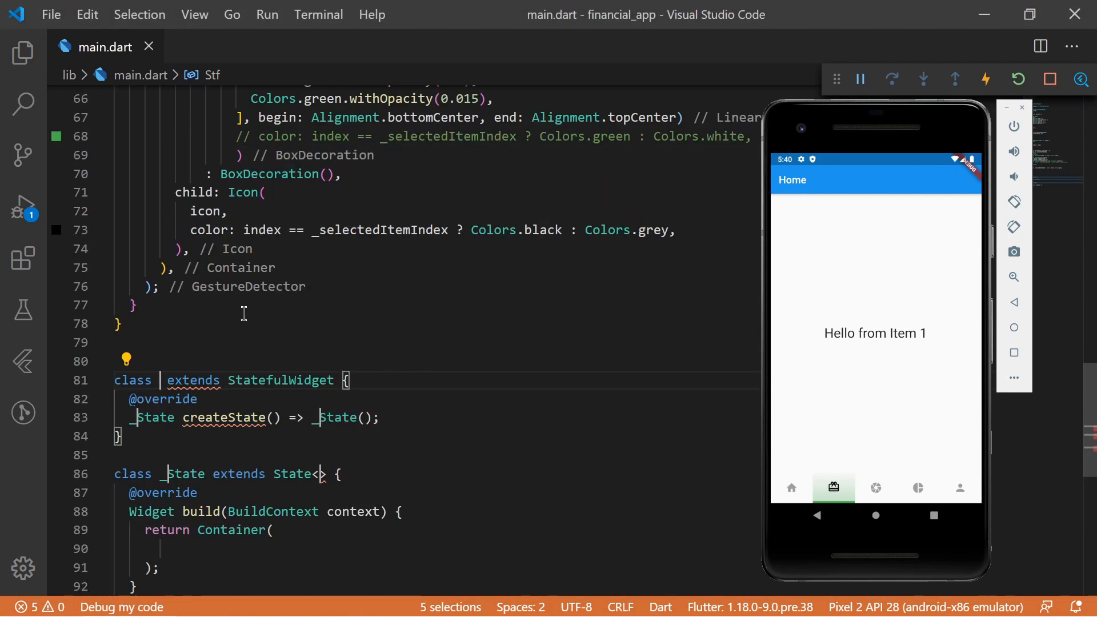
text(CustomBottomNavigationBar)
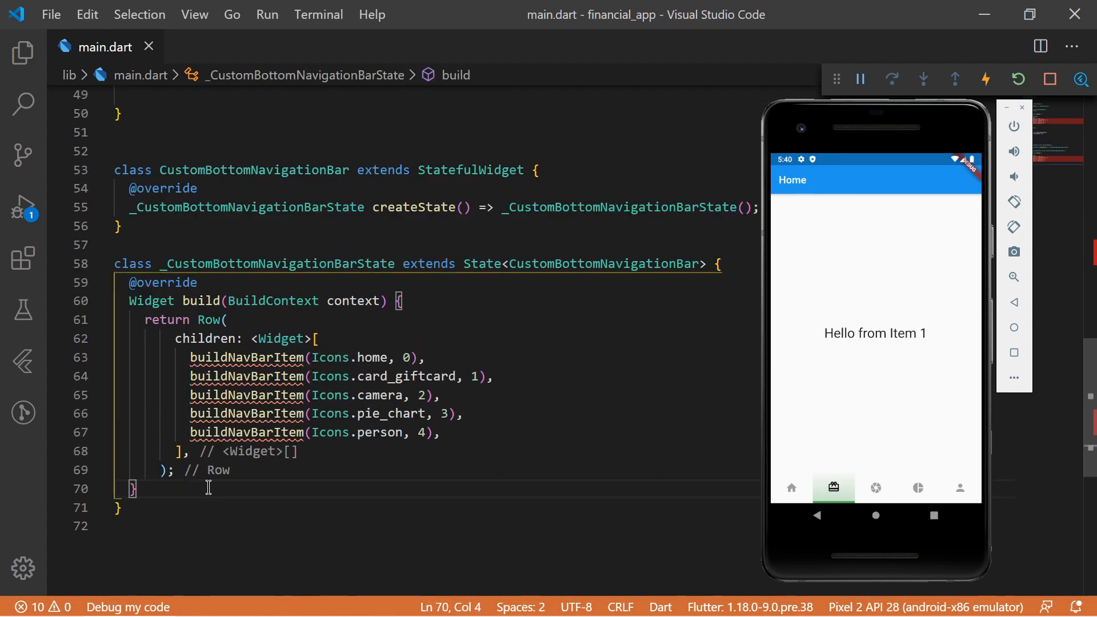
scroll(down, 3)
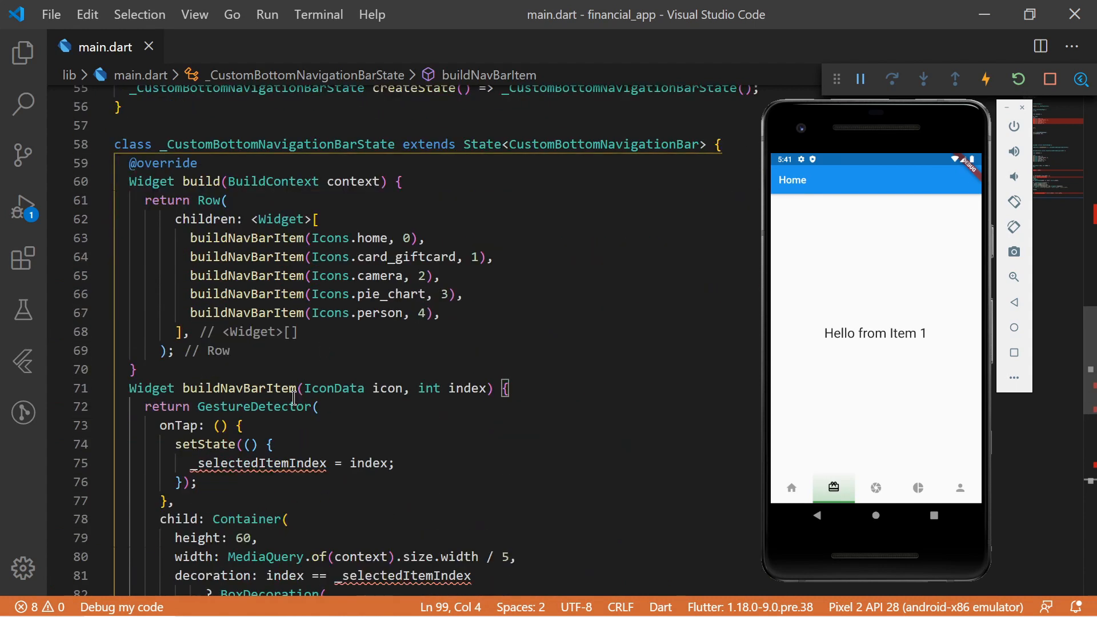
double_click(256, 464)
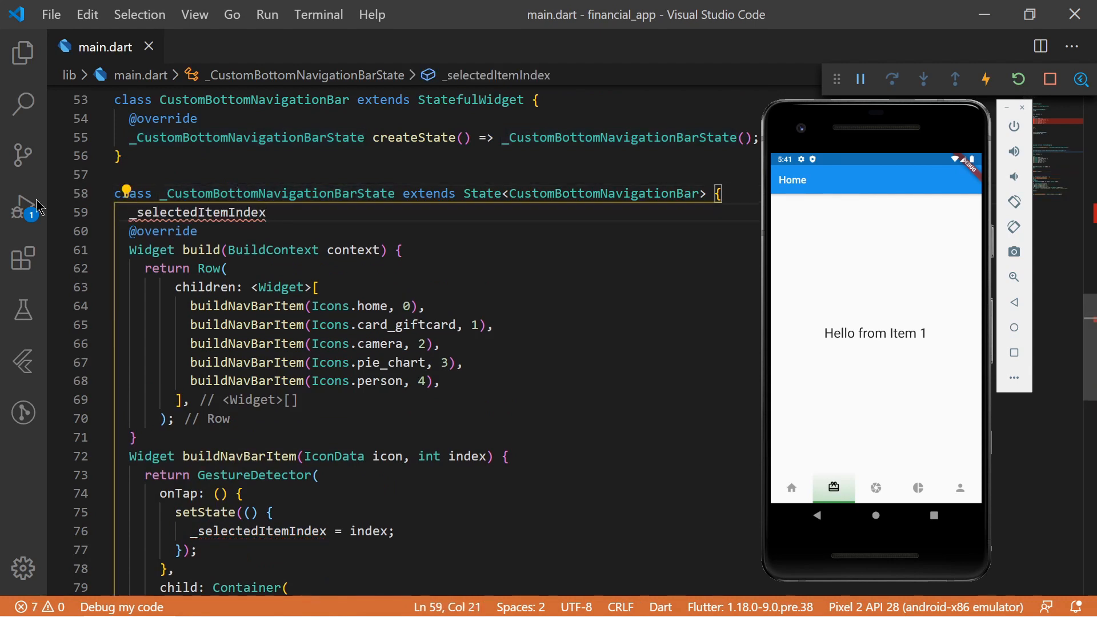
text(=0;)
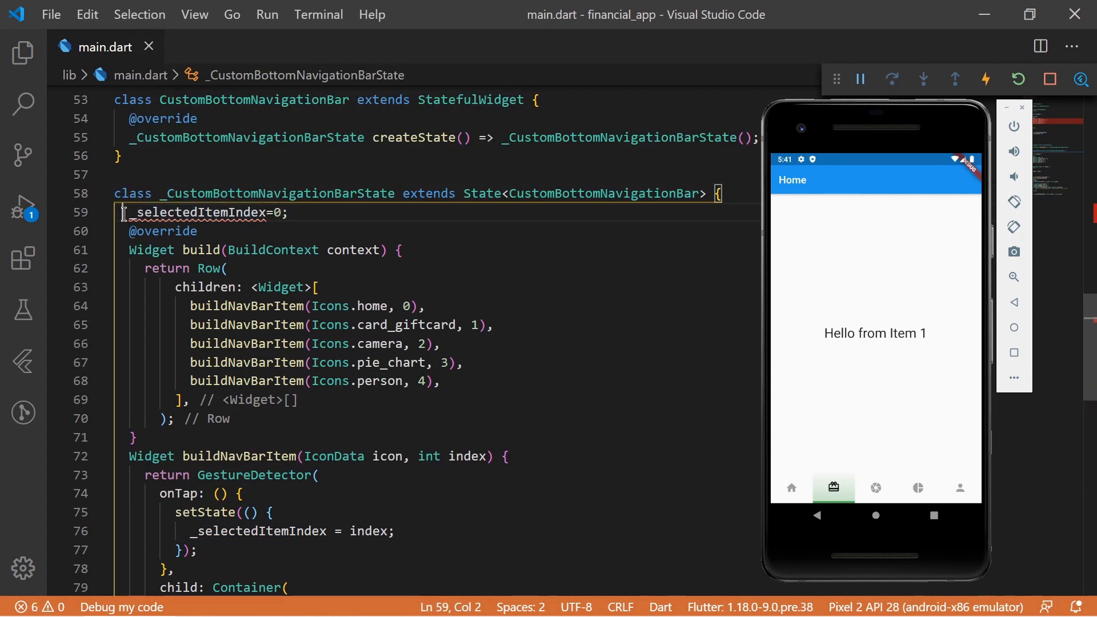
text(int)
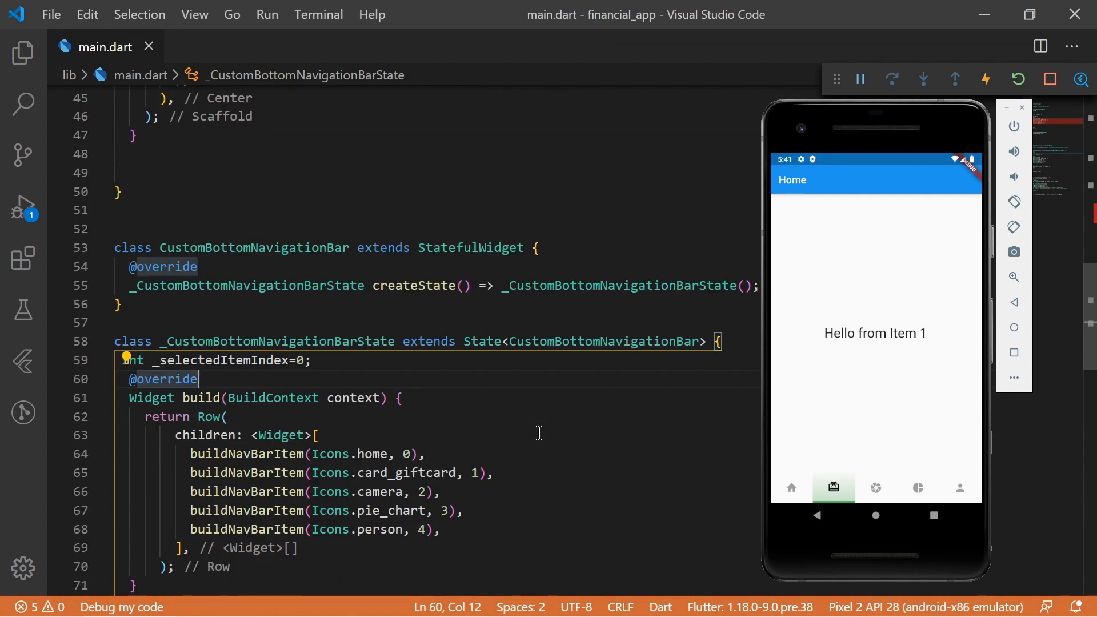
mouse_move(287, 245)
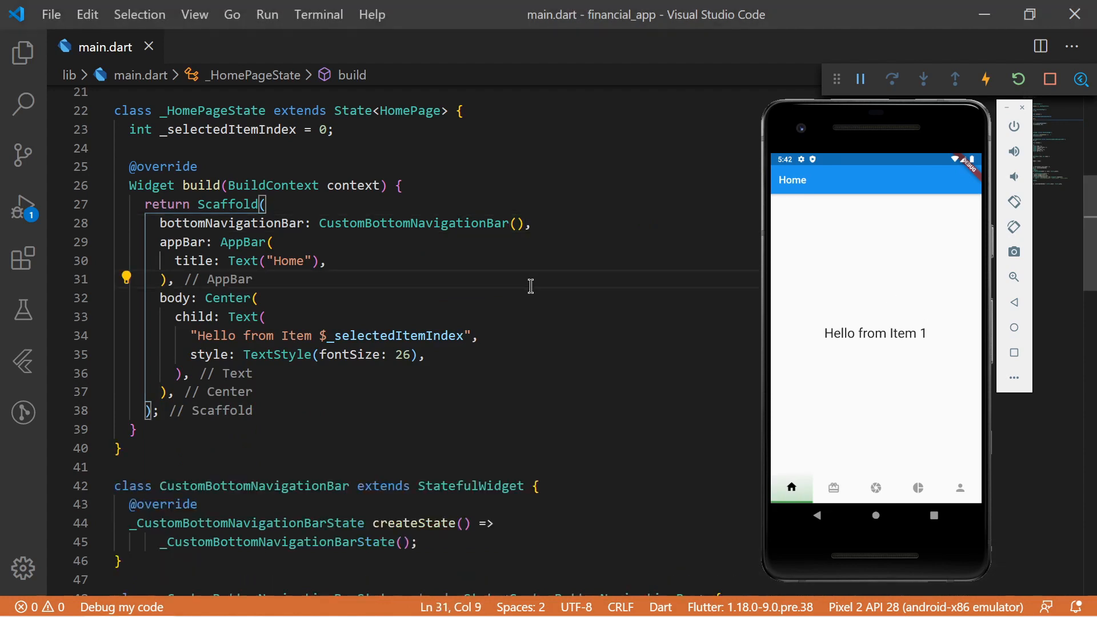
scroll(down, 3)
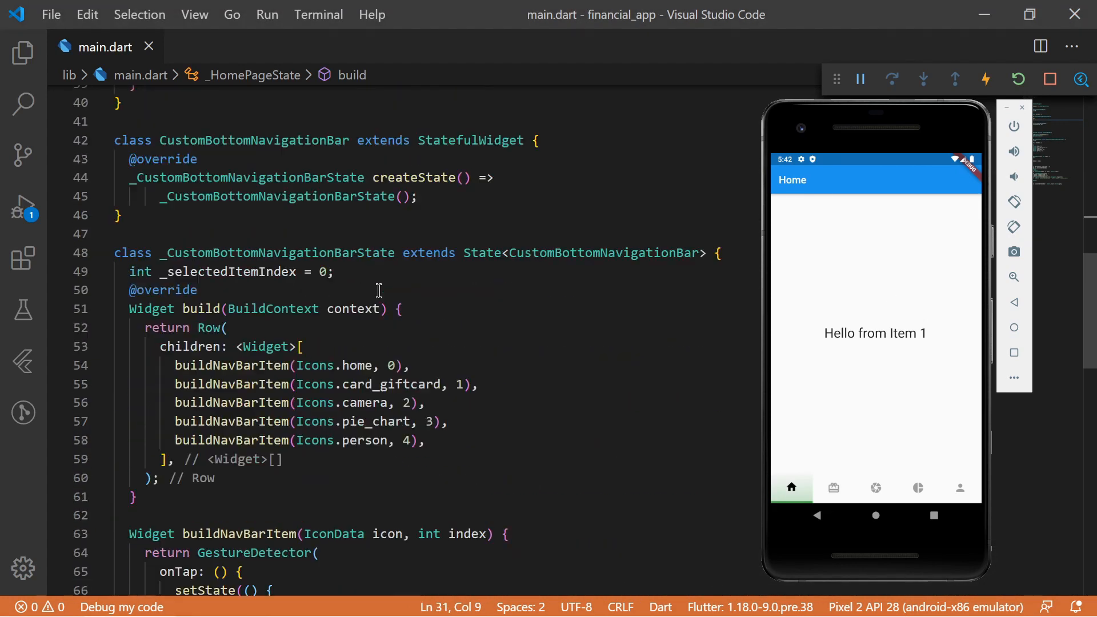
scroll(down, 3)
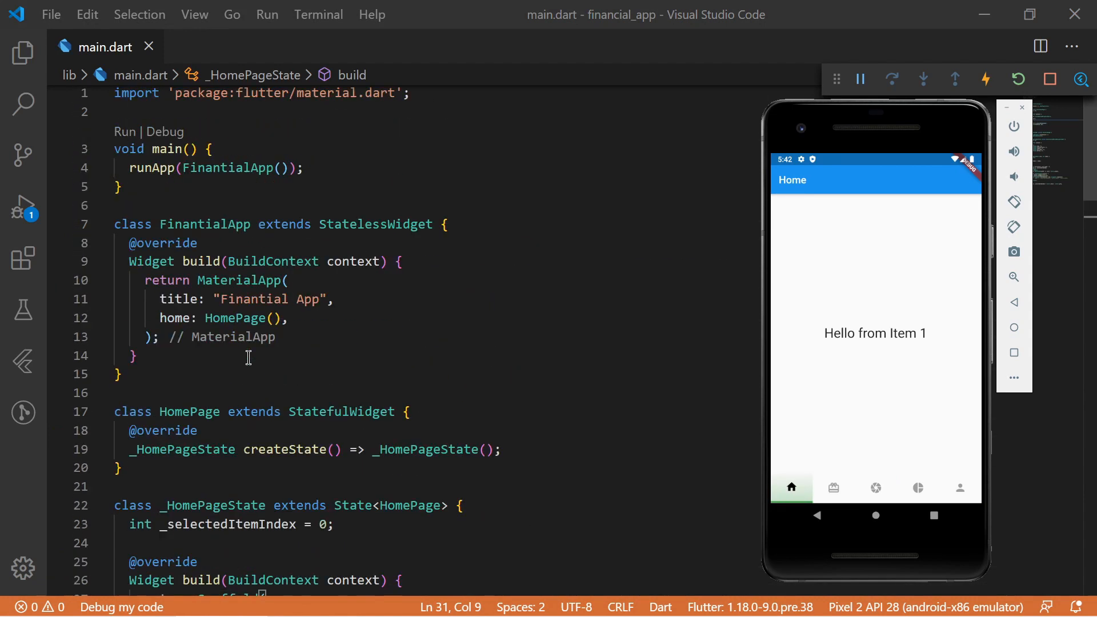
Step: Rename HomePage's index to _selectedItem, rename the bar's index, and test the home and person tabs
scroll(down, 3)
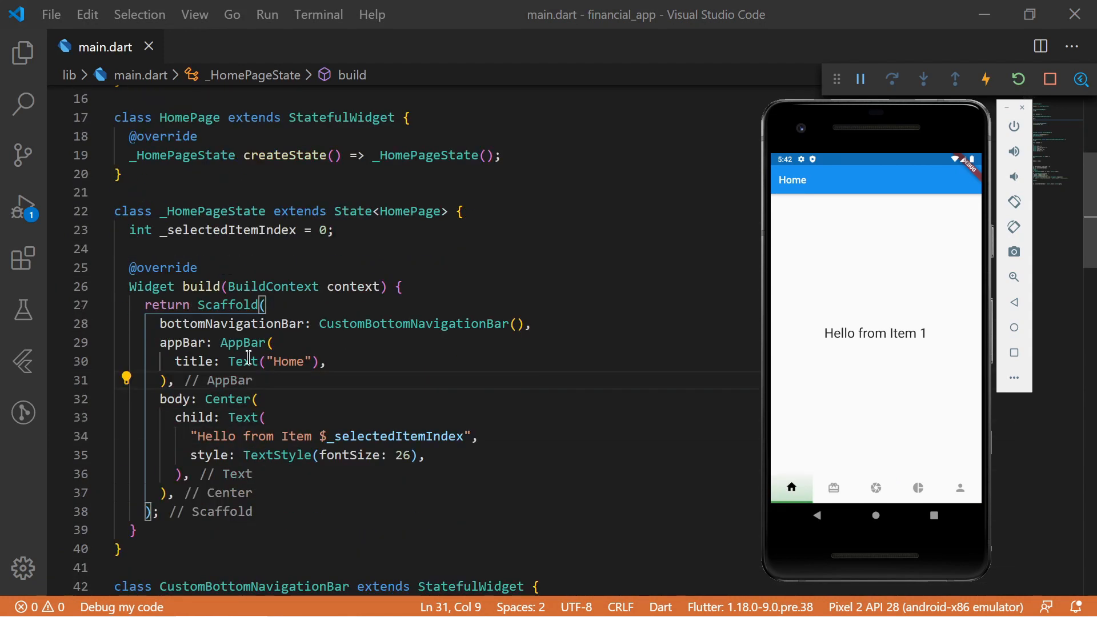
right_click(203, 230)
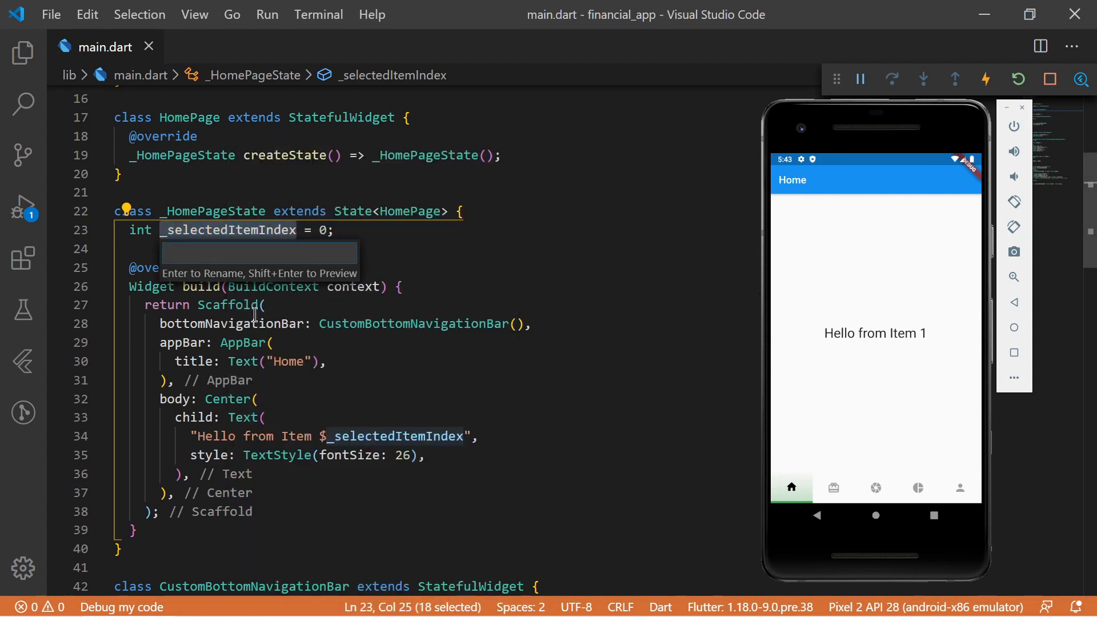
text(_selected)
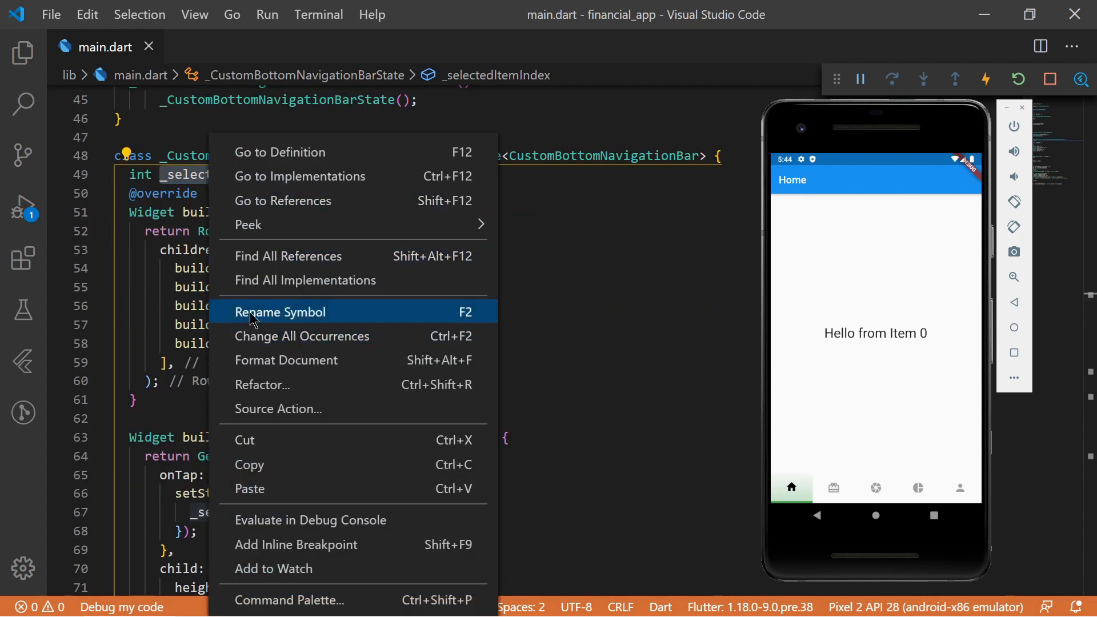
click(279, 312)
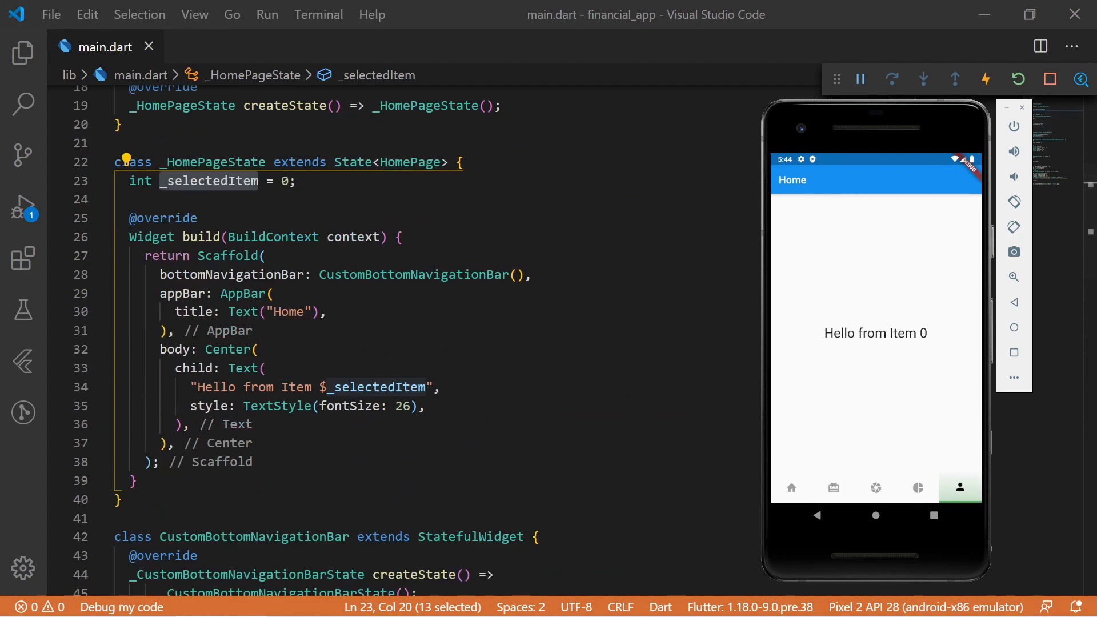
click(792, 487)
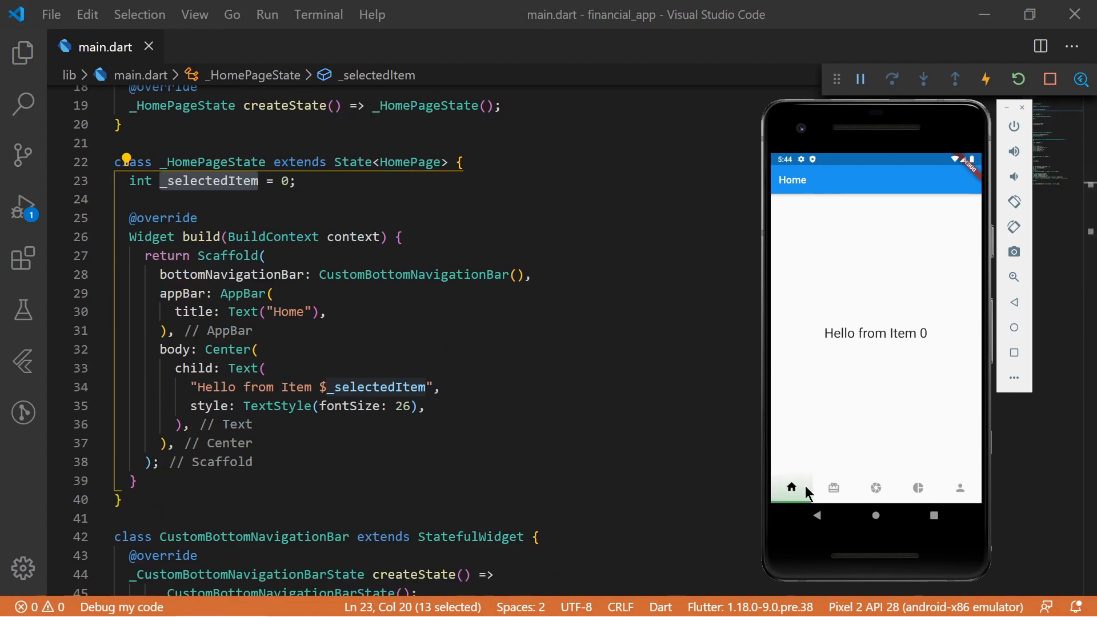
click(959, 488)
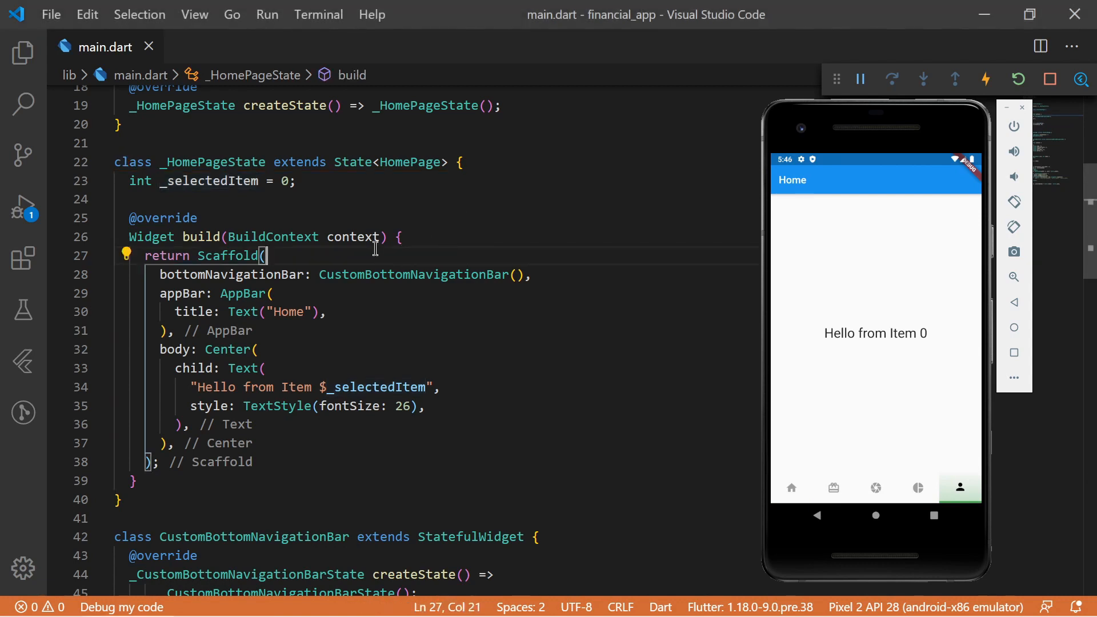
Step: Declare a 'final int defaultSelectedIndex;' field in CustomBottomNavigationBar
scroll(down, 3)
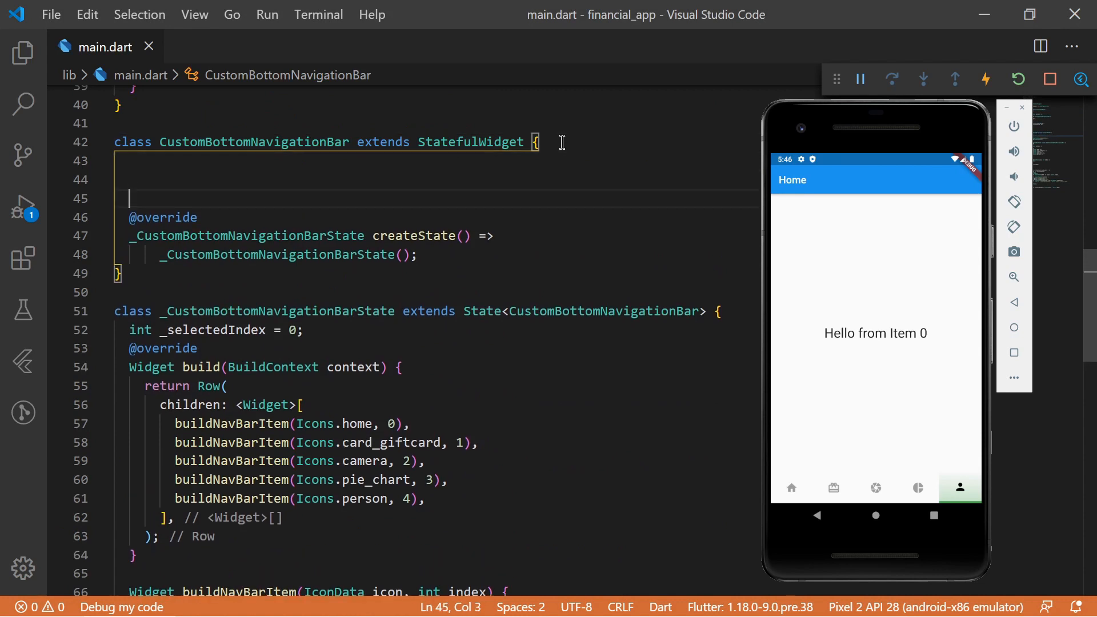
text(final int)
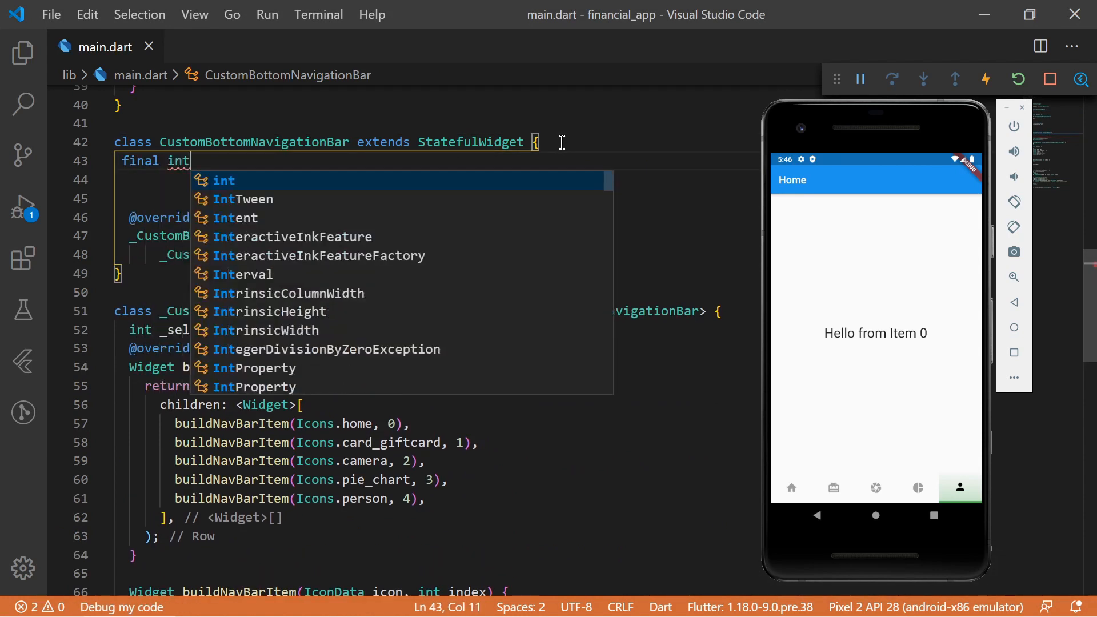
text(defaultId)
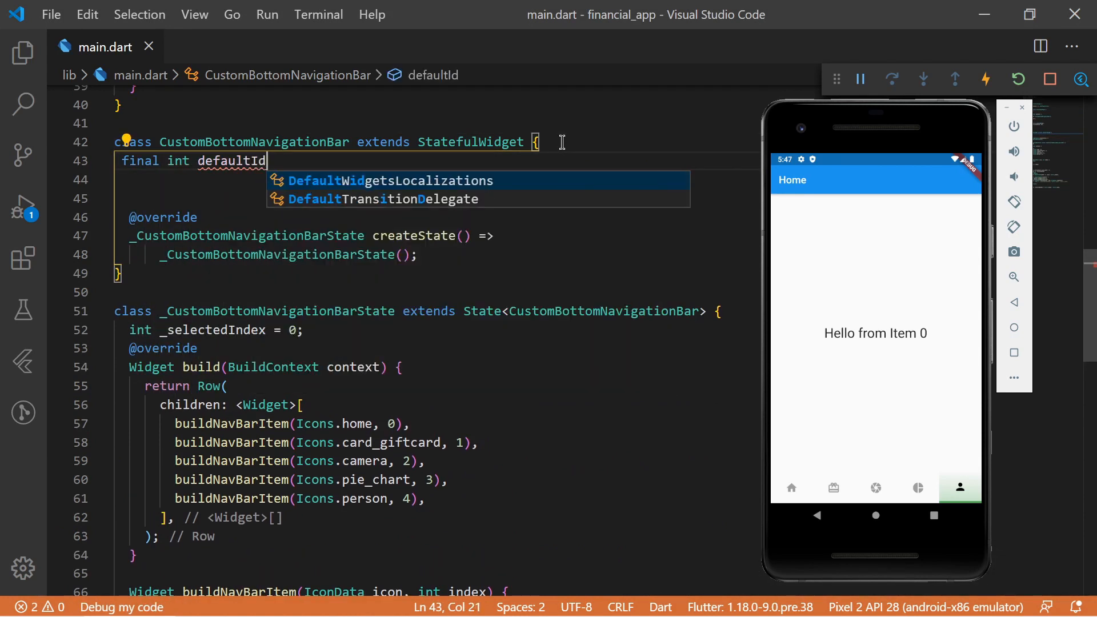
key(Backspace)
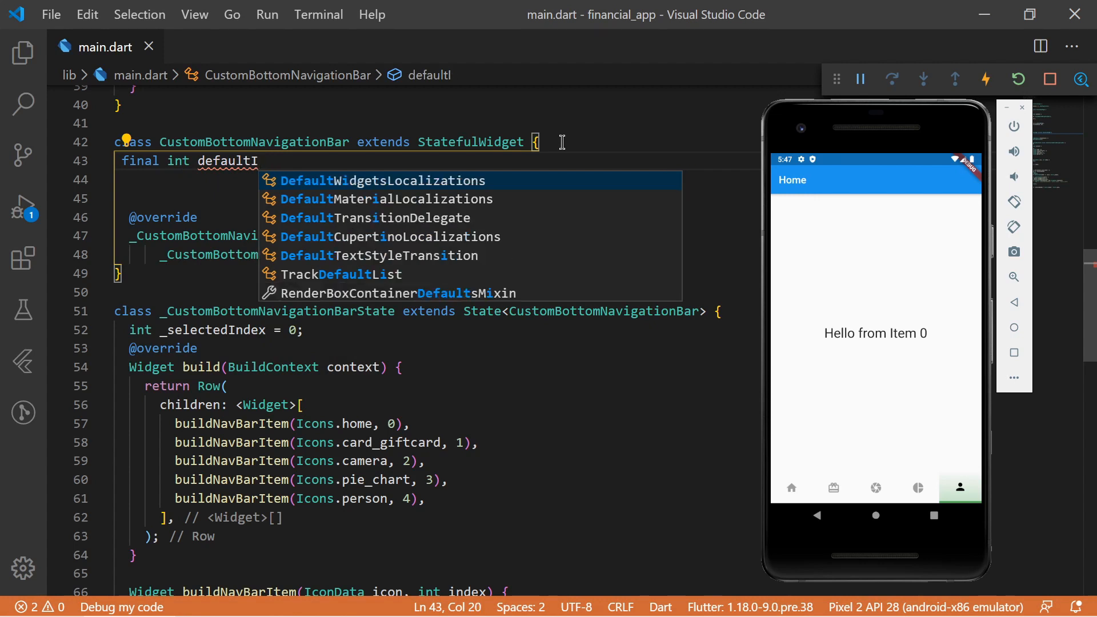
text(Selec)
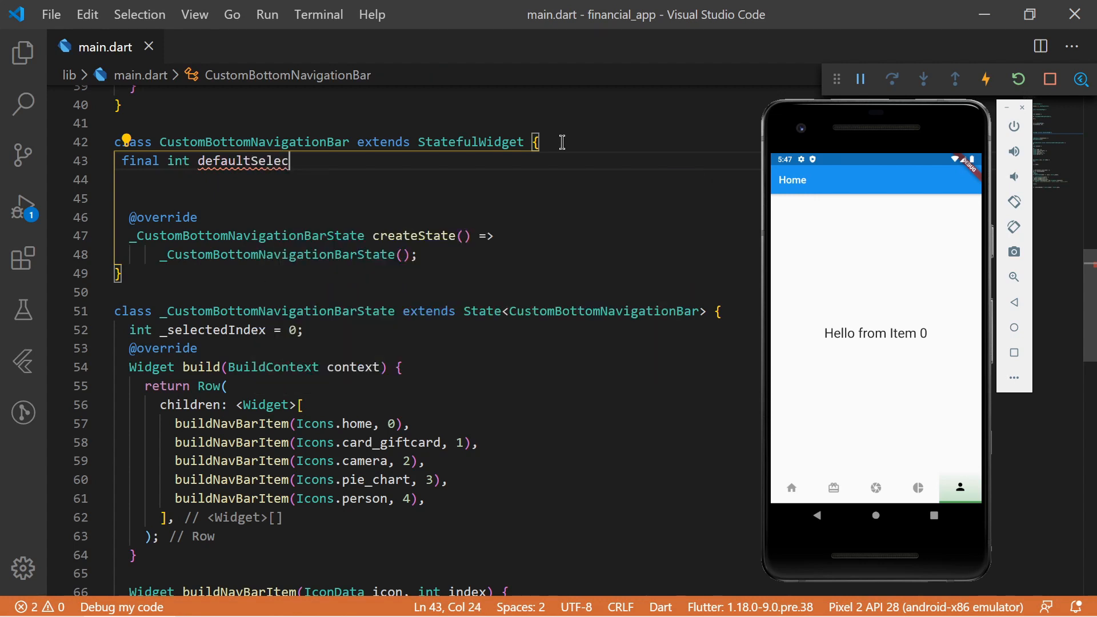
text(tedInd)
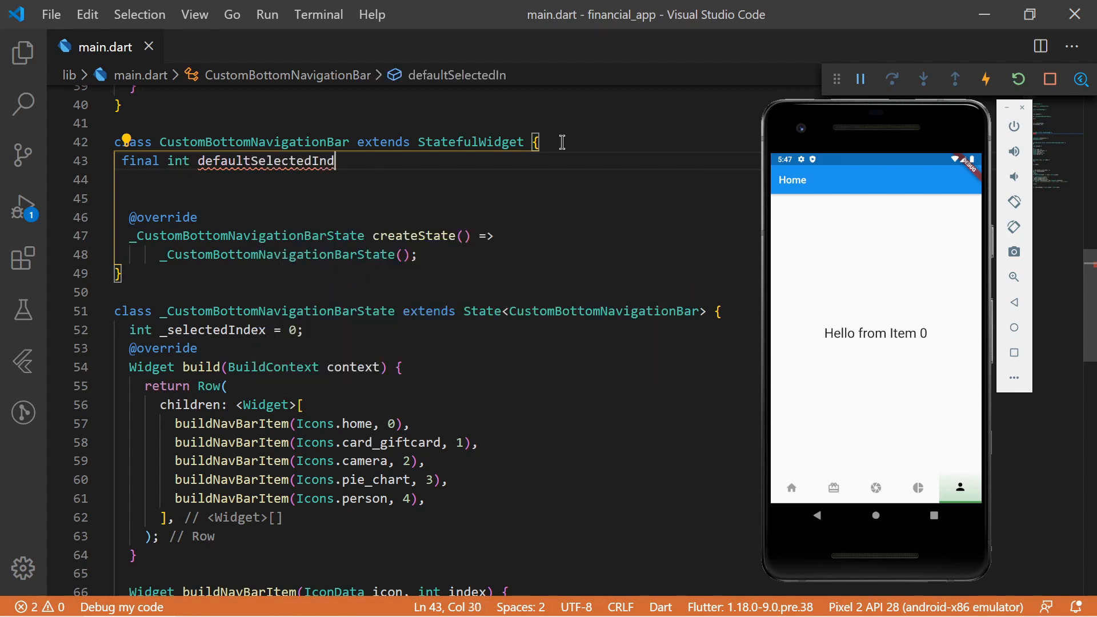
text(ex;)
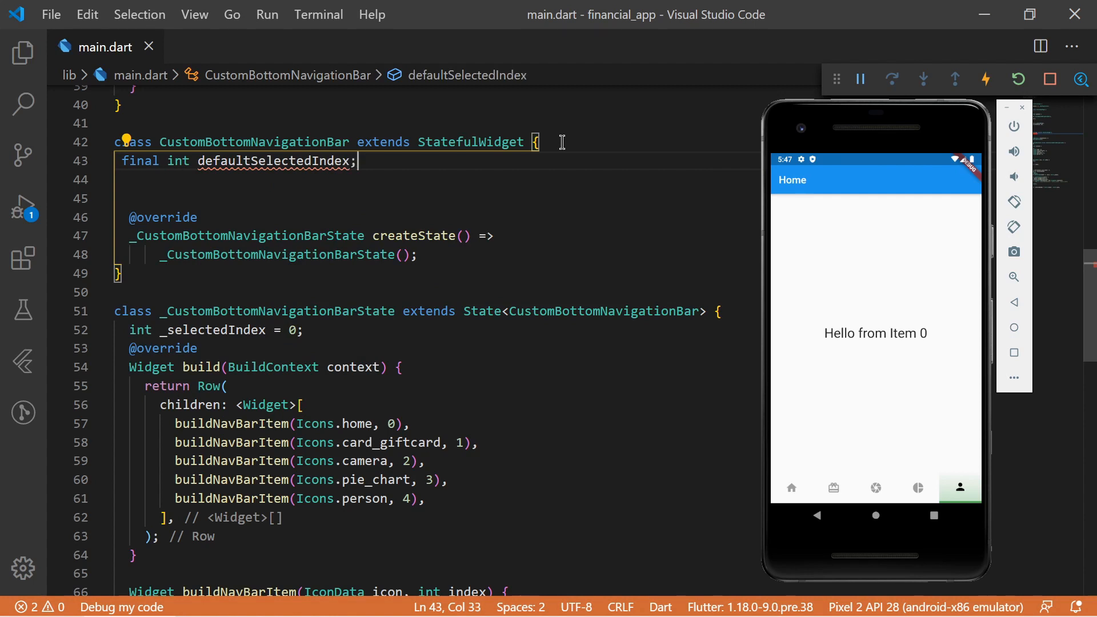
Step: Add the constructor CustomBottomNavigationBar({this.defaultSelectedIndex = 0,})
text(CustomBottomNavigationBar)
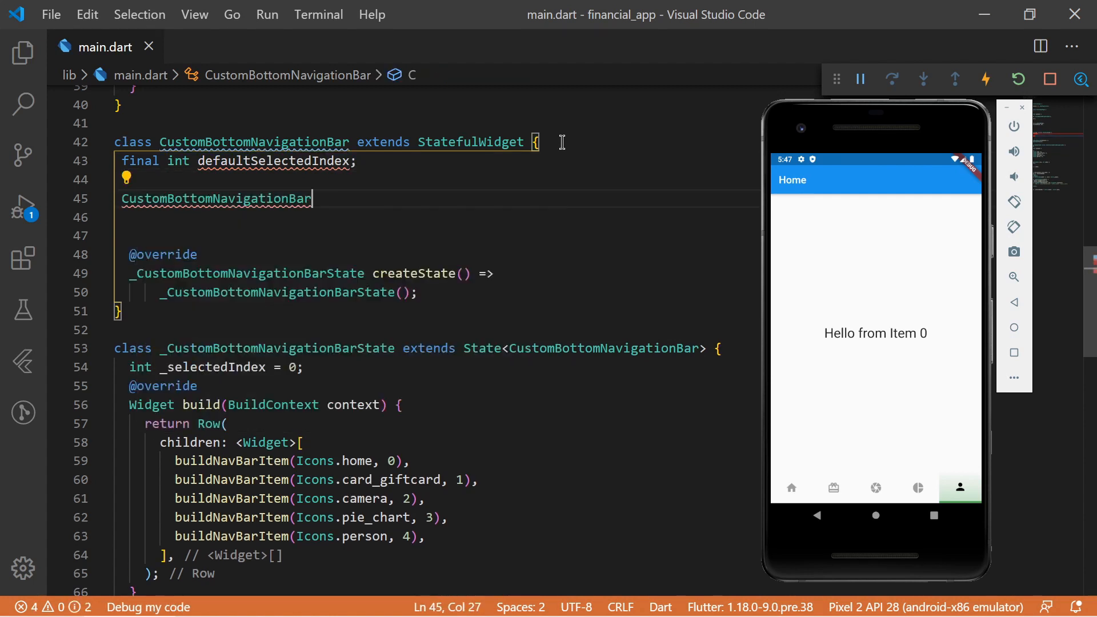
text(())
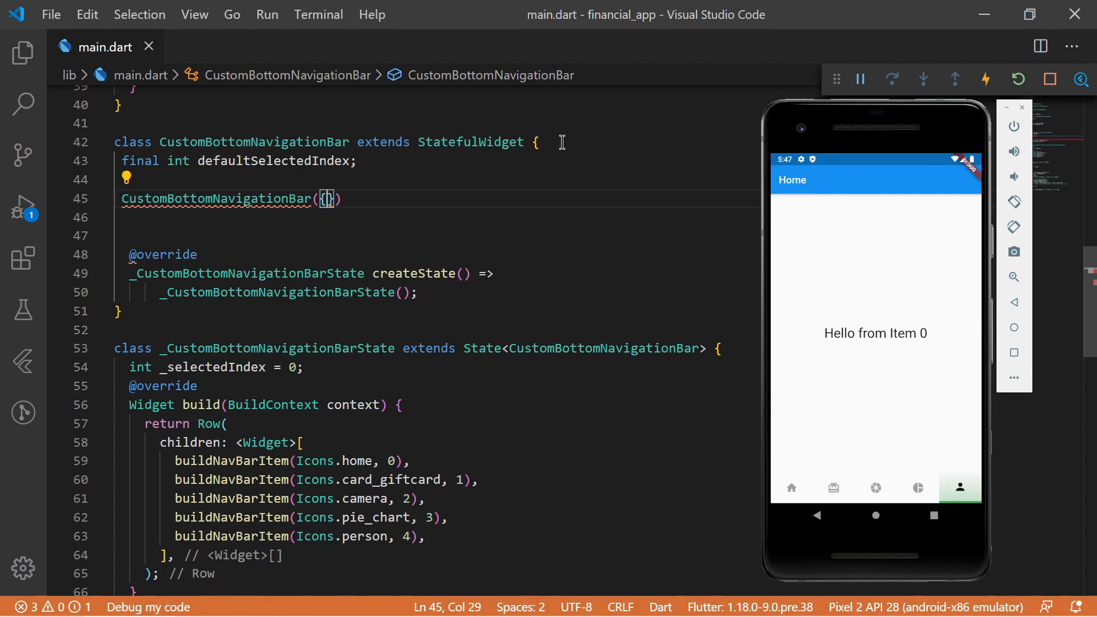
text(this.defaultSelectedIndex)
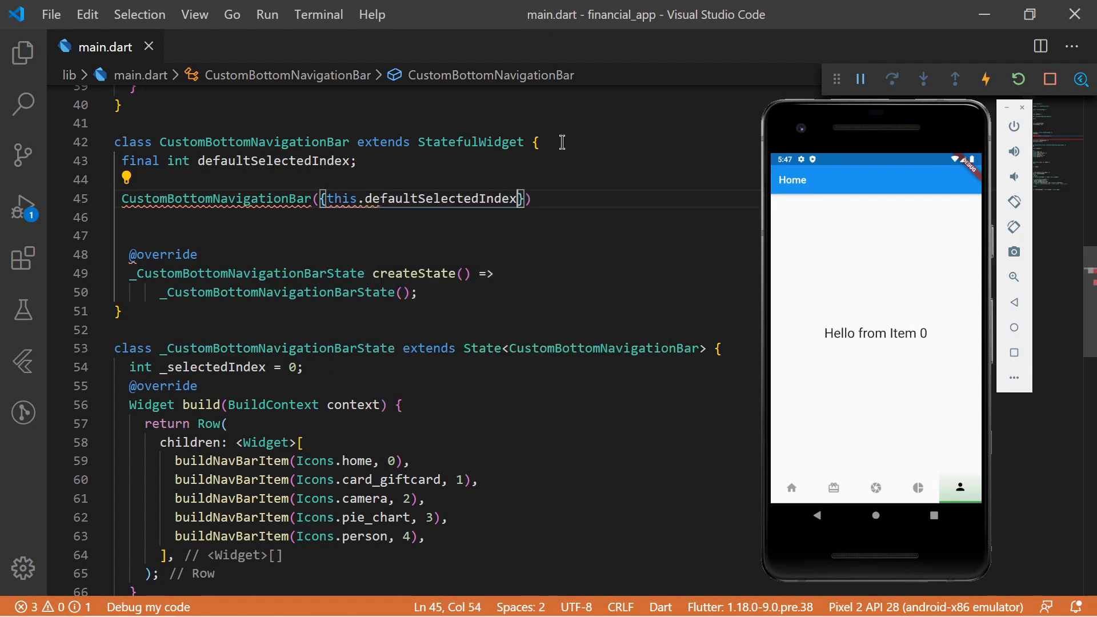
text(= 0)
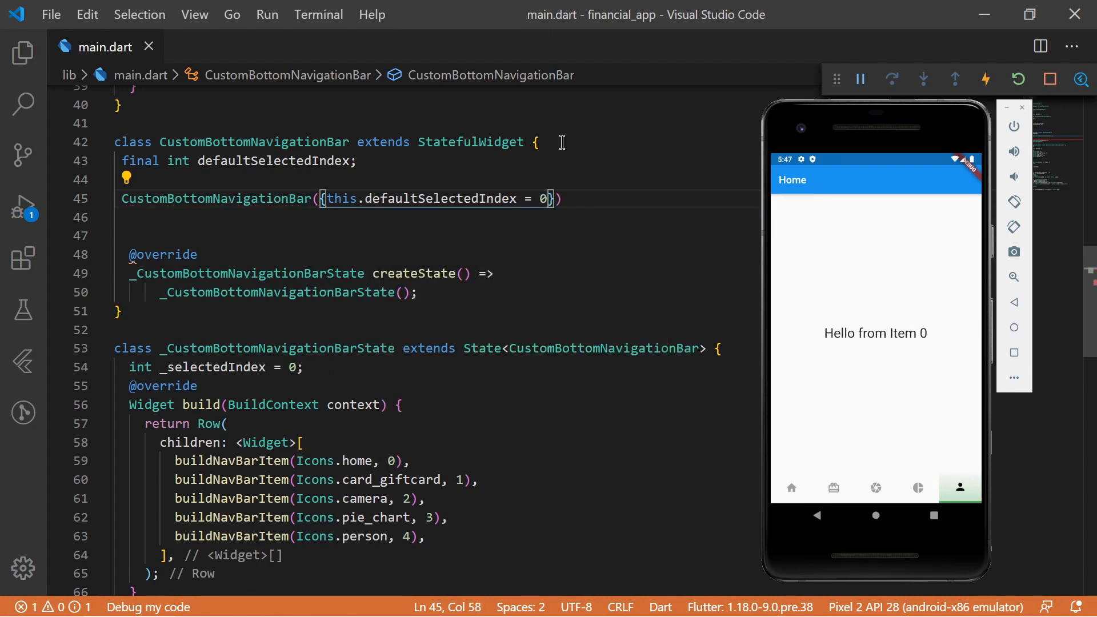
text(,)
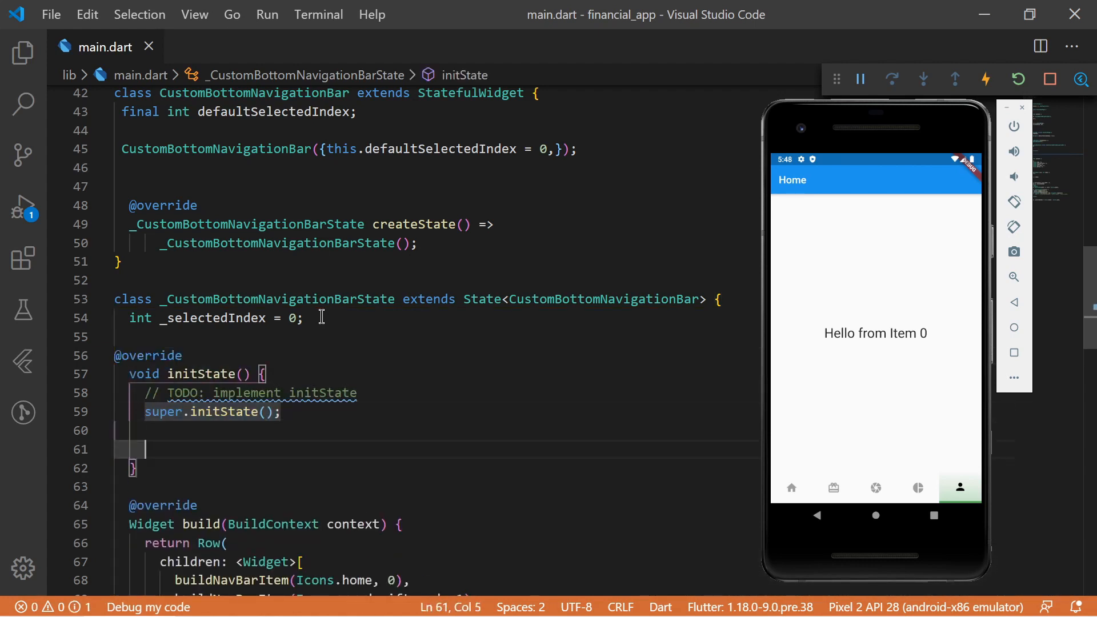
Step: Add '_selectedIndex = widget.defaultSelectedIndex;' to initState after super.initState()
text(_se)
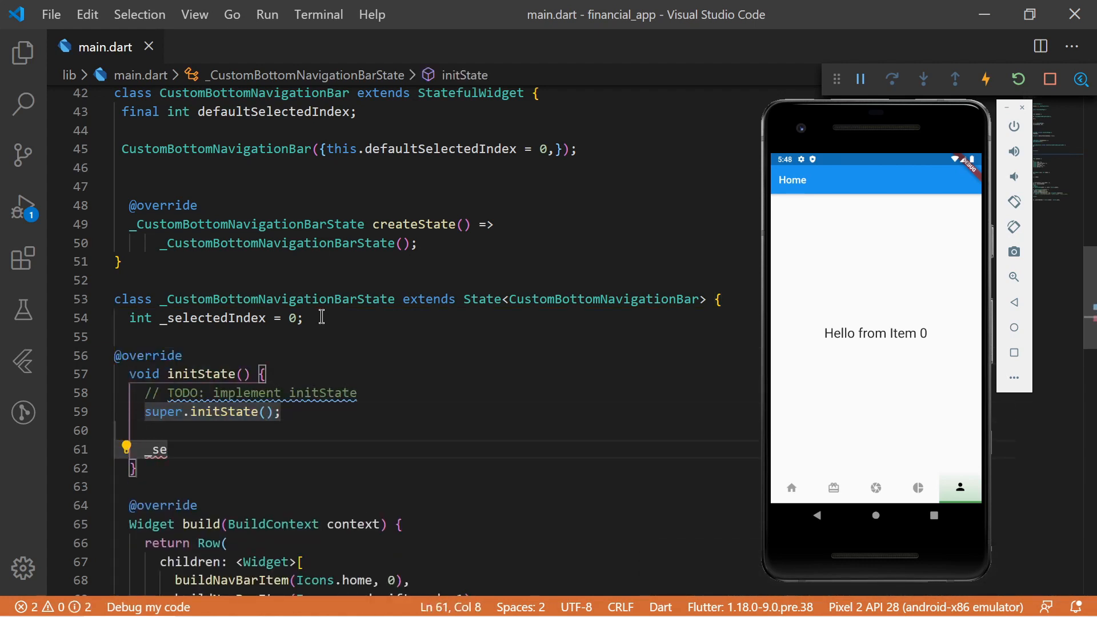
text(lectedIndex)
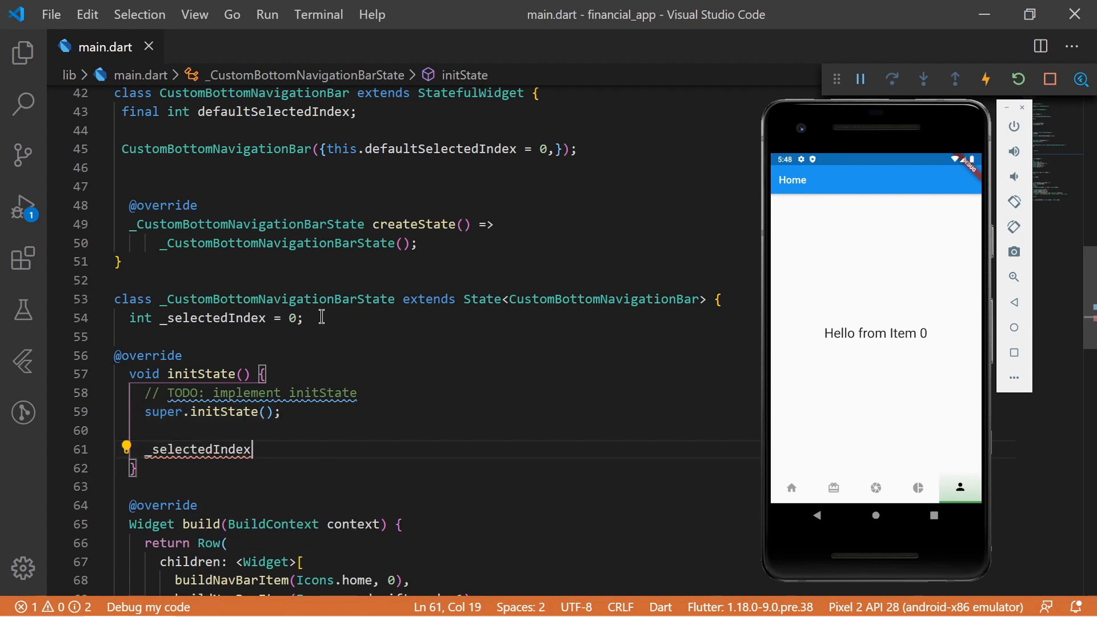
text(=)
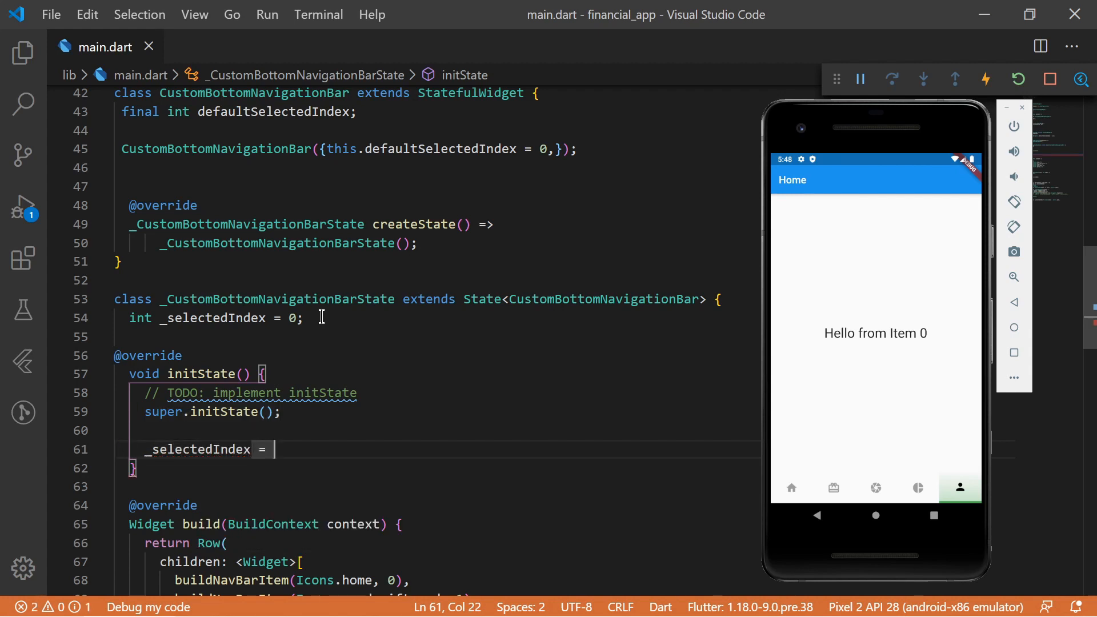
text(widget.defaultSelectedIndex)
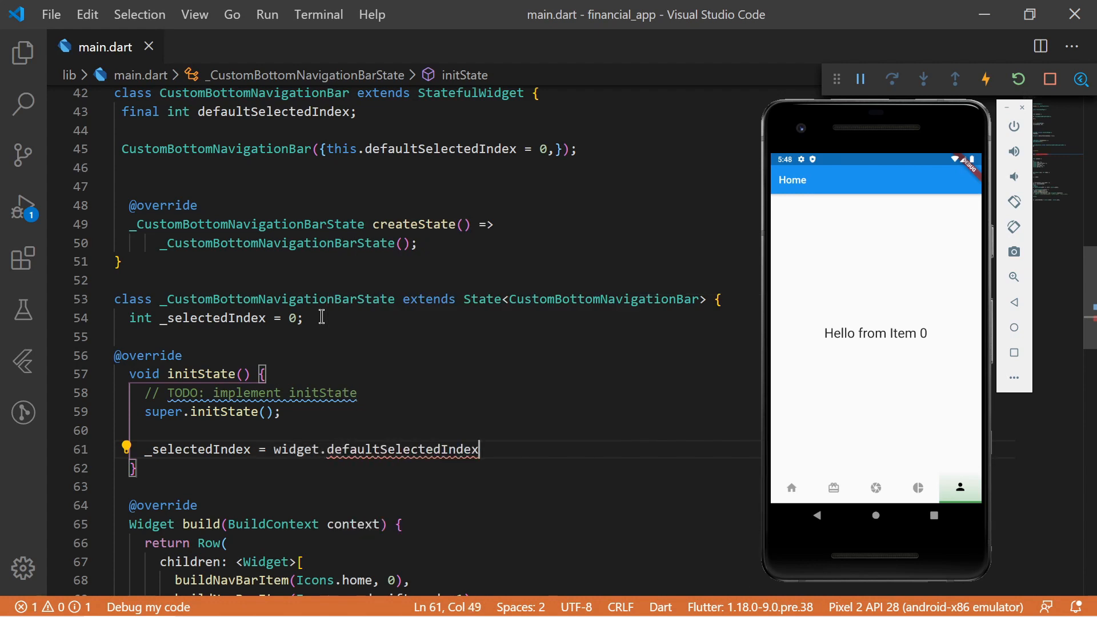
text(;)
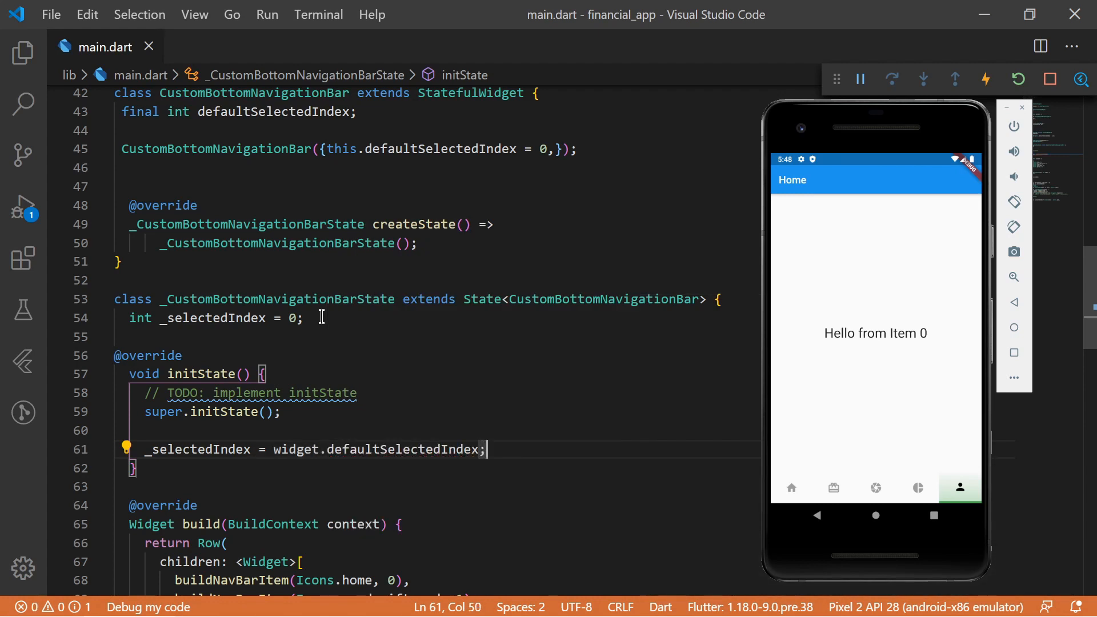
scroll(down, 3)
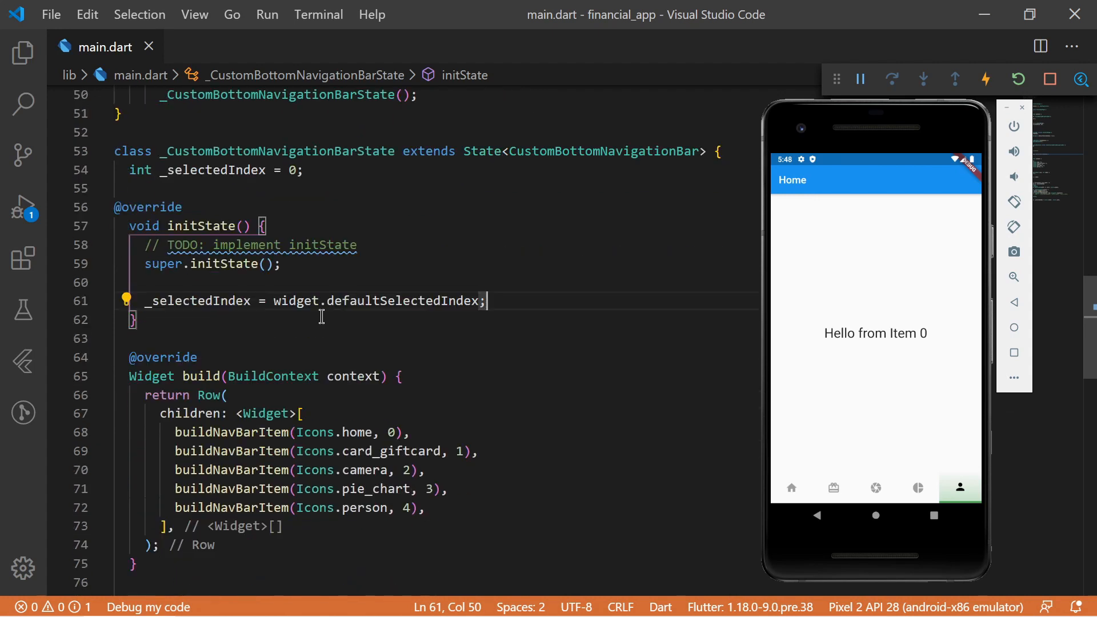
scroll(down, 3)
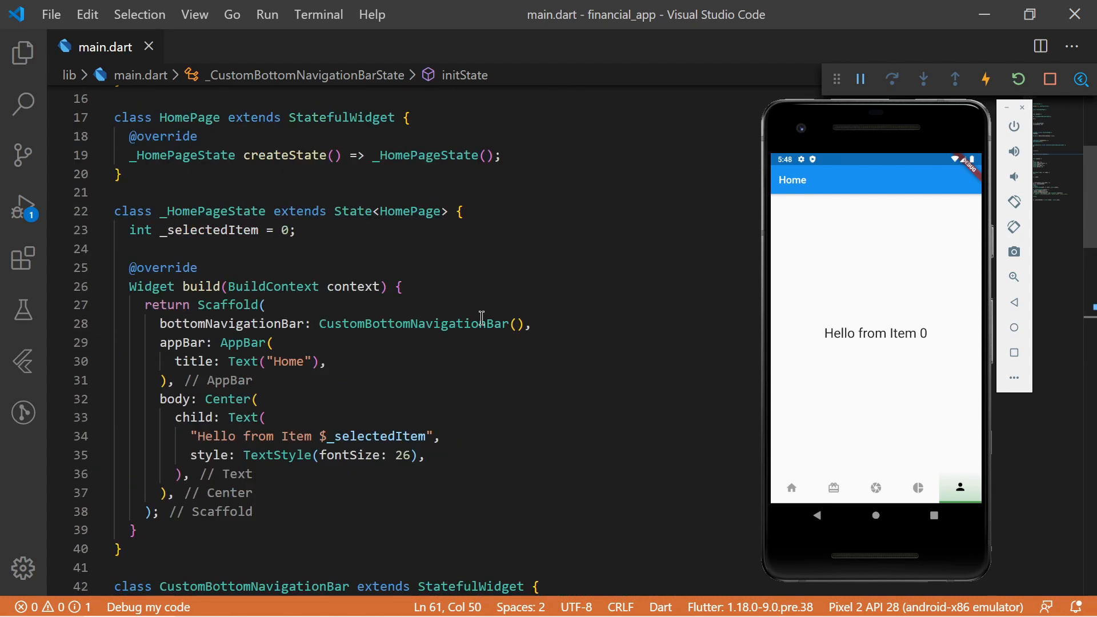
Step: Pass defaultSelectedIndex: 1 from HomePage, hot restart the app, and check the camera tab
text(defaultSelectedIndex: 2,)
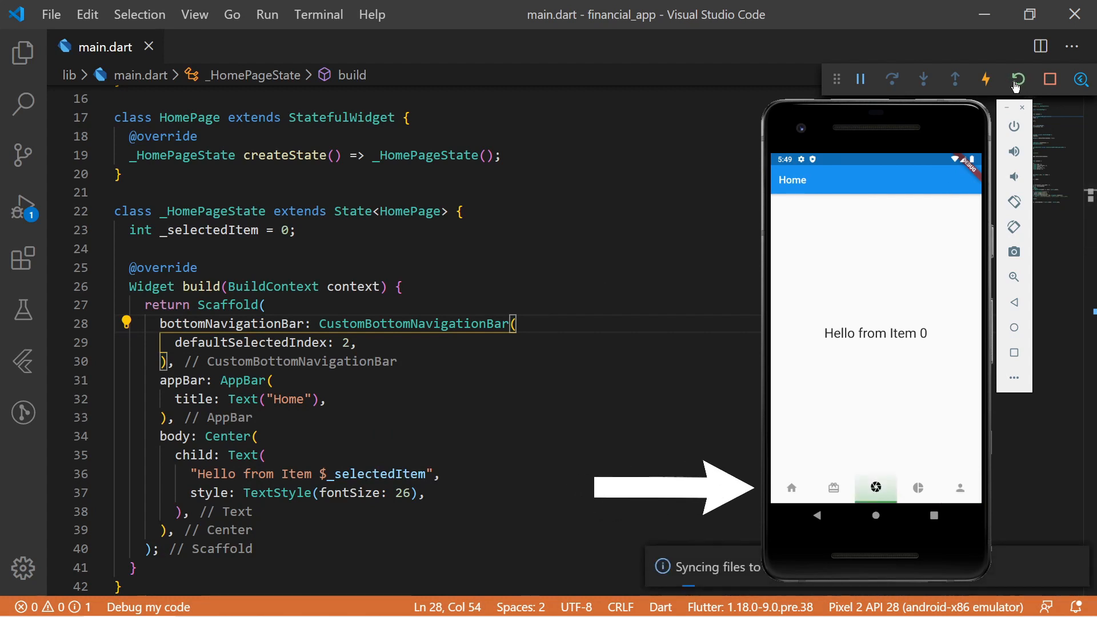
text(1)
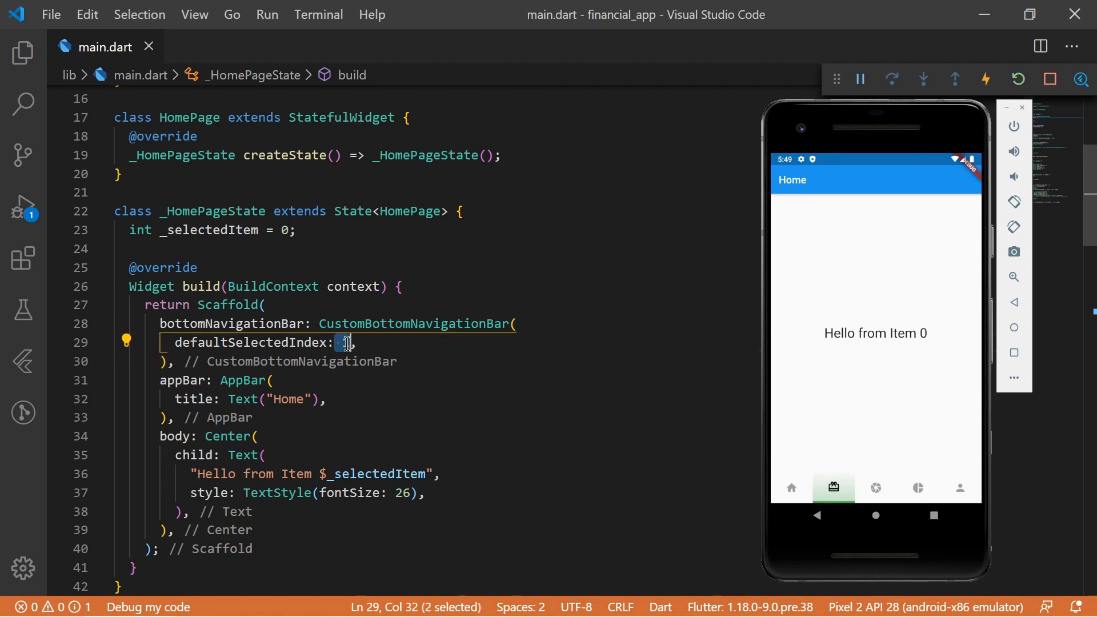
click(1016, 78)
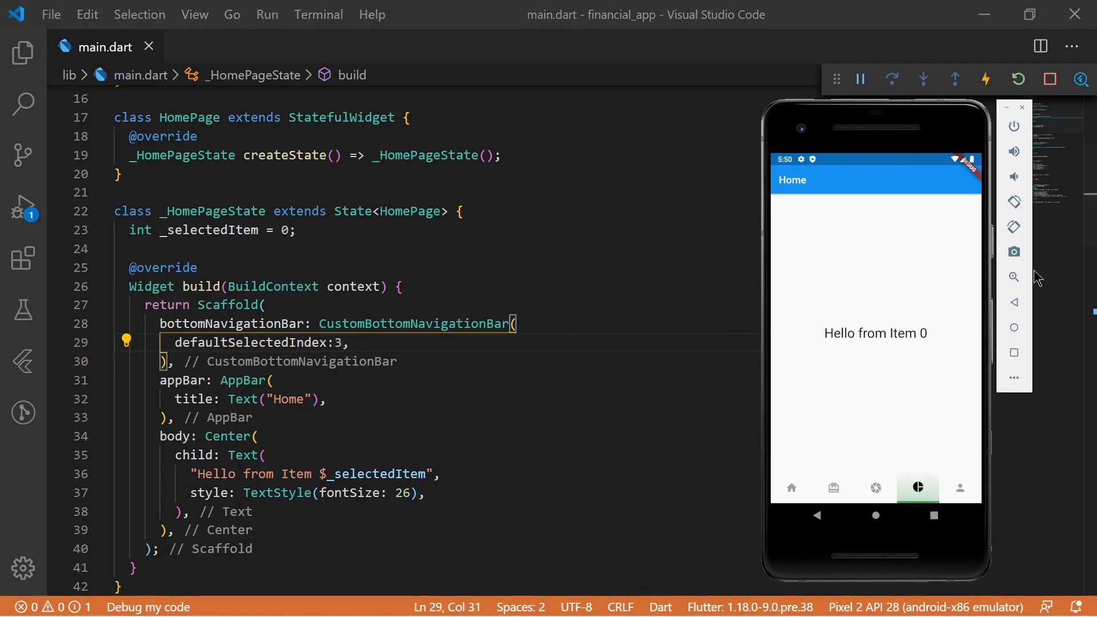
click(876, 488)
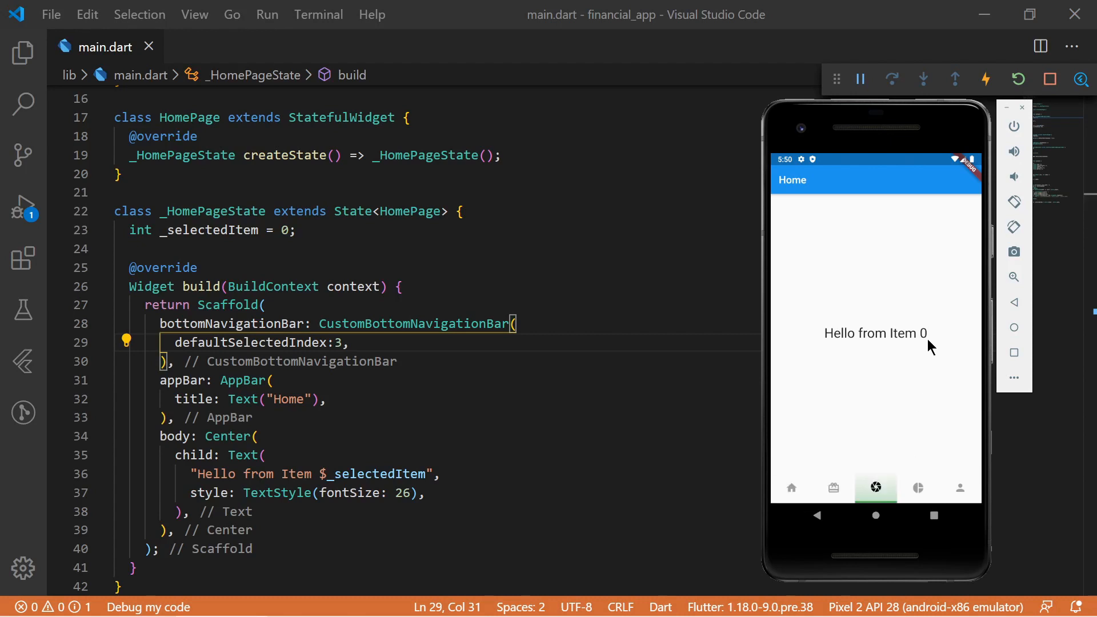
mouse_move(920, 343)
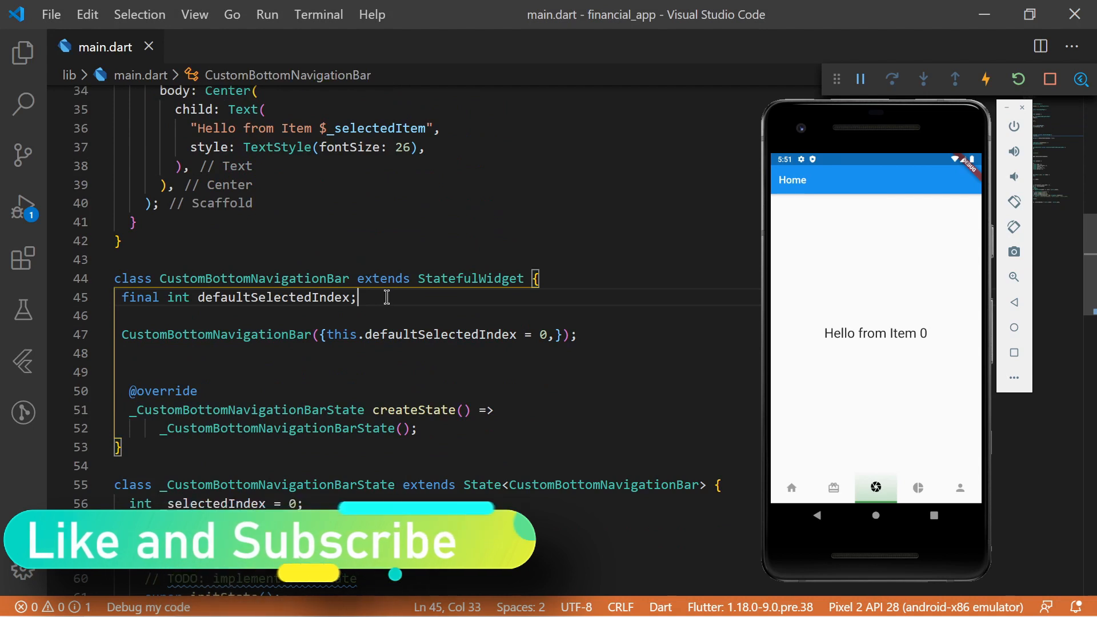
Step: Declare a 'final Function(int) onChange;' field in CustomBottomNavigationBar
text(final Function)
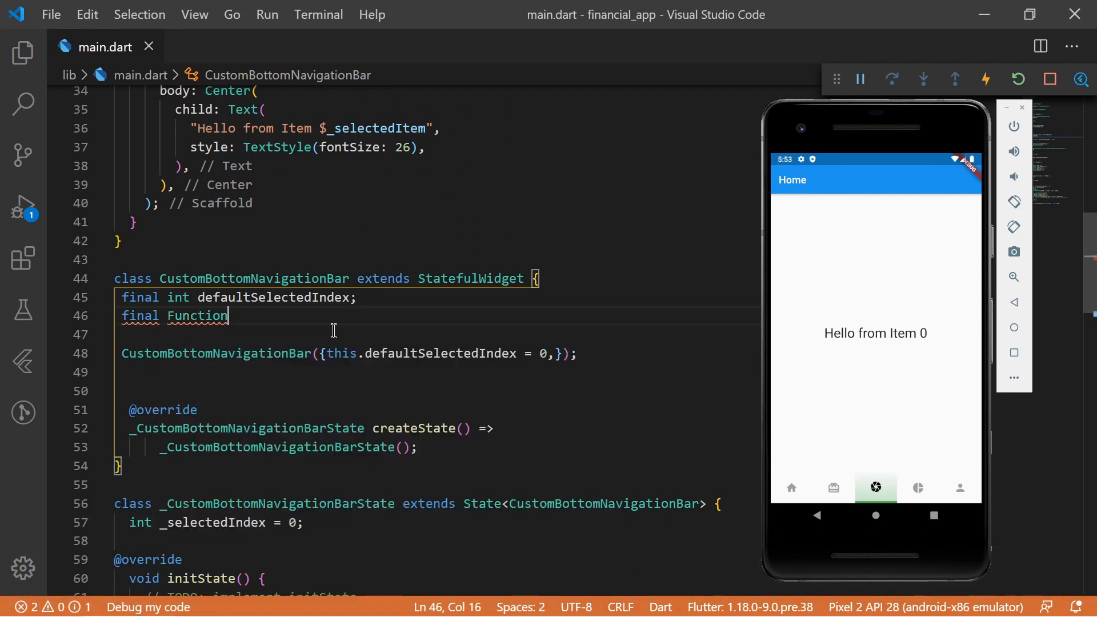
text((int) on)
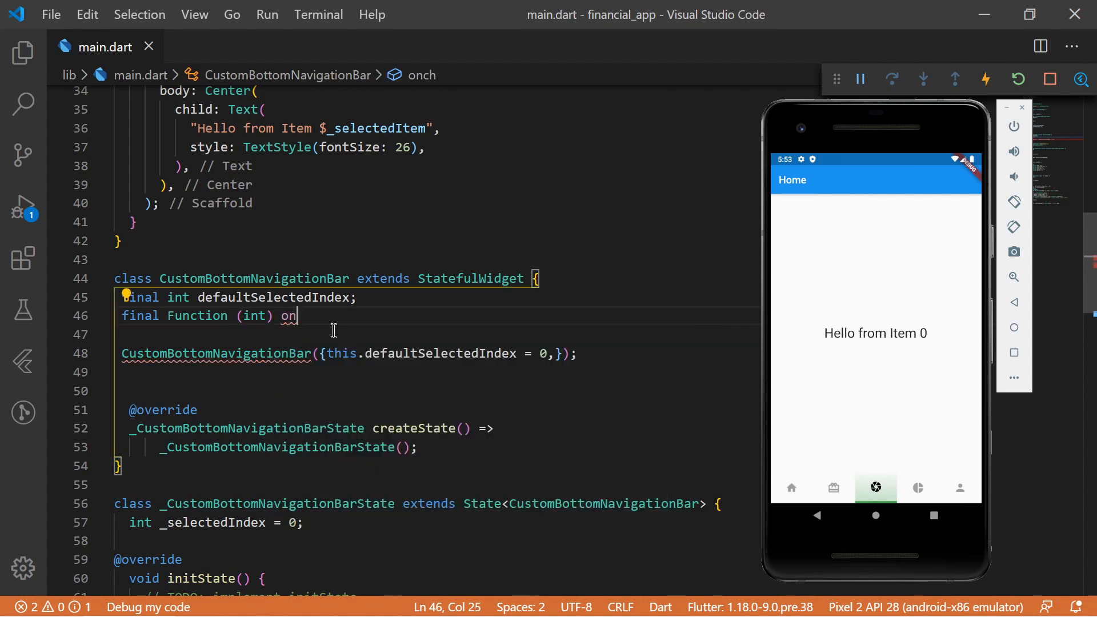
text(Ch)
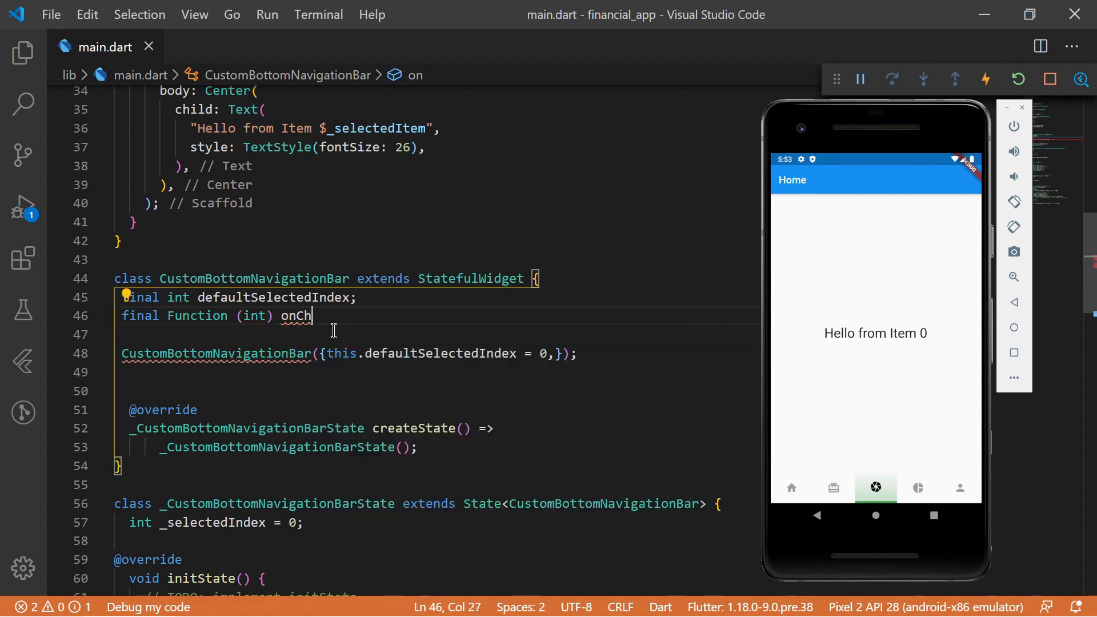
text(ange;)
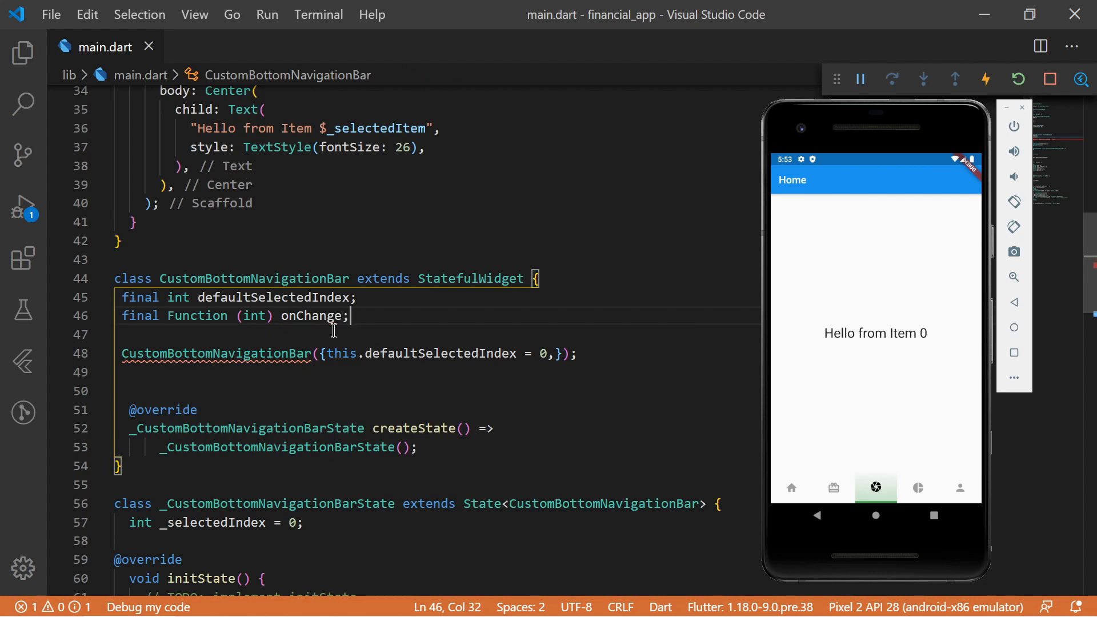
Step: Add a required this.onChange parameter to the constructor
text(this)
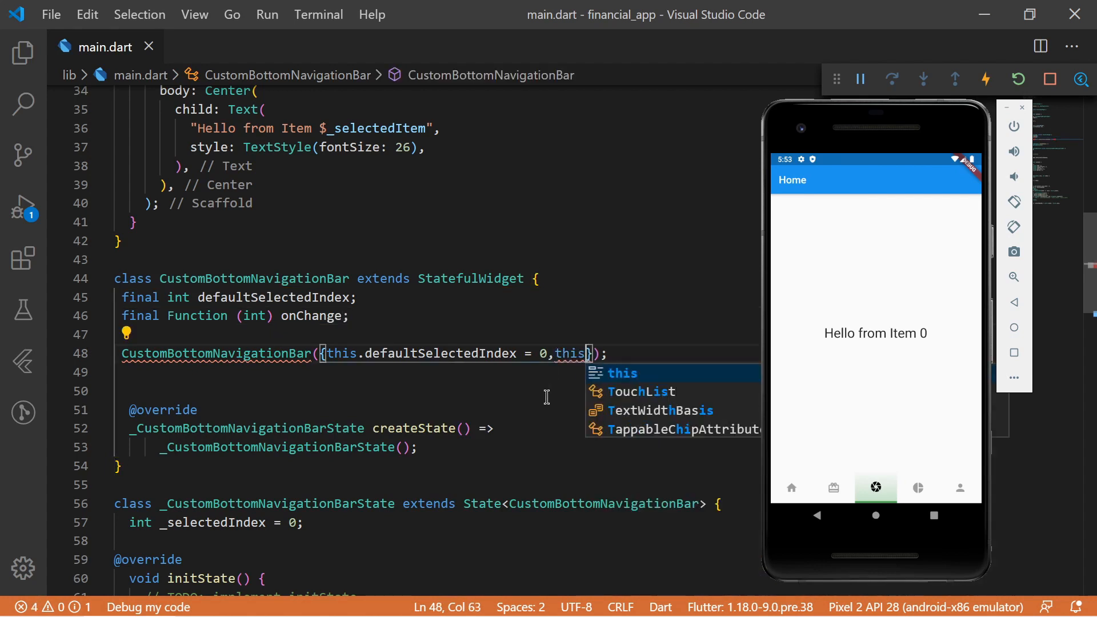
text(.on)
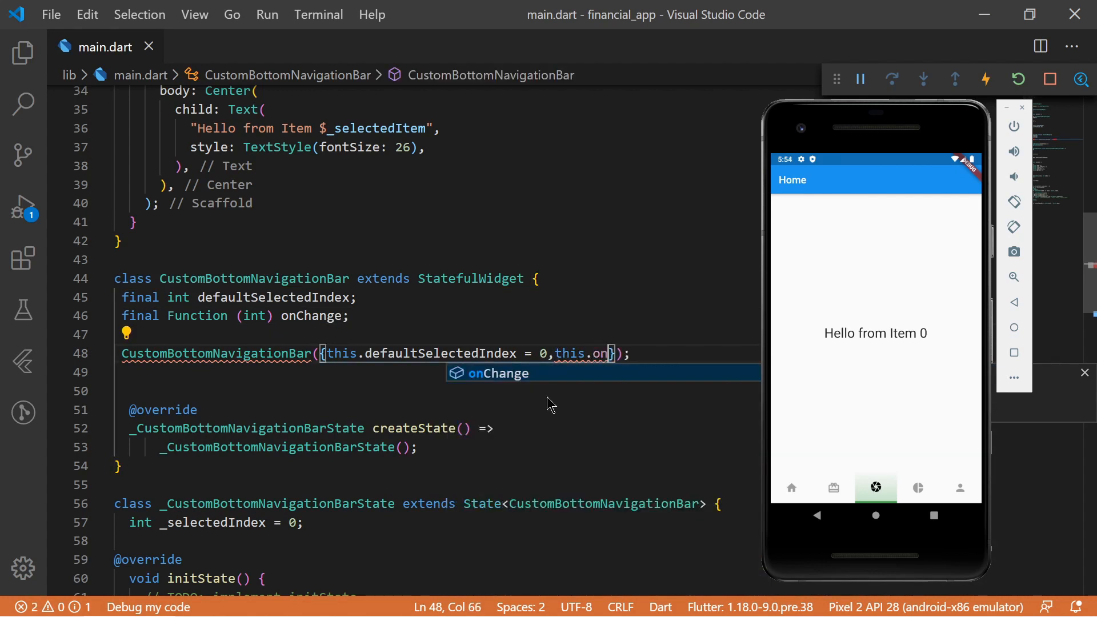
key(Tab)
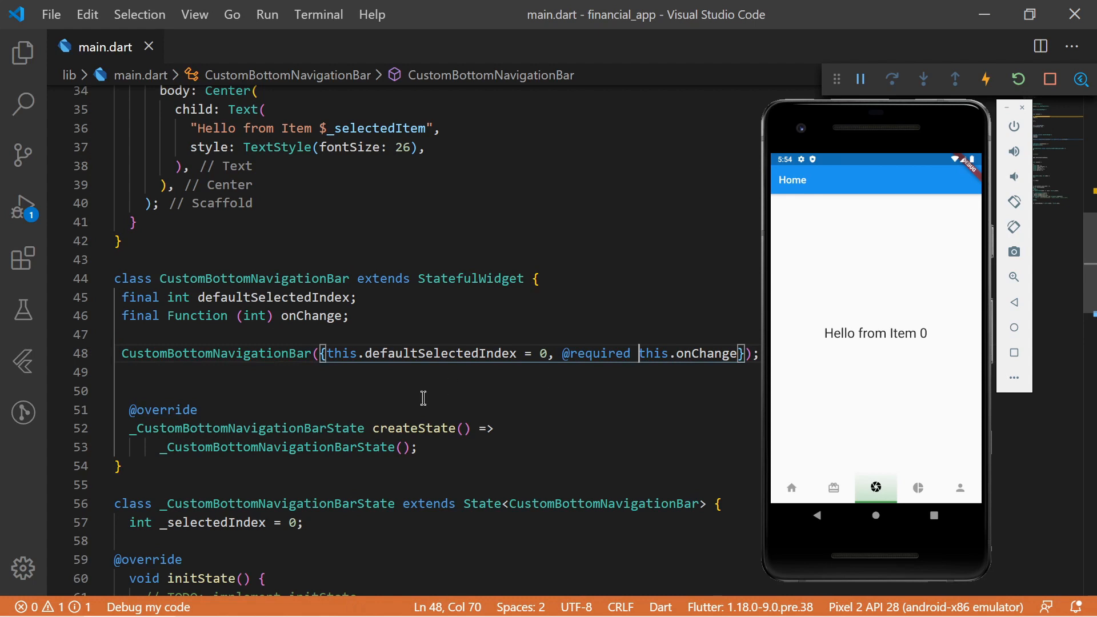
Step: Call widget.onChange(index) in buildNavBarItem's onTap before setState
scroll(down, 3)
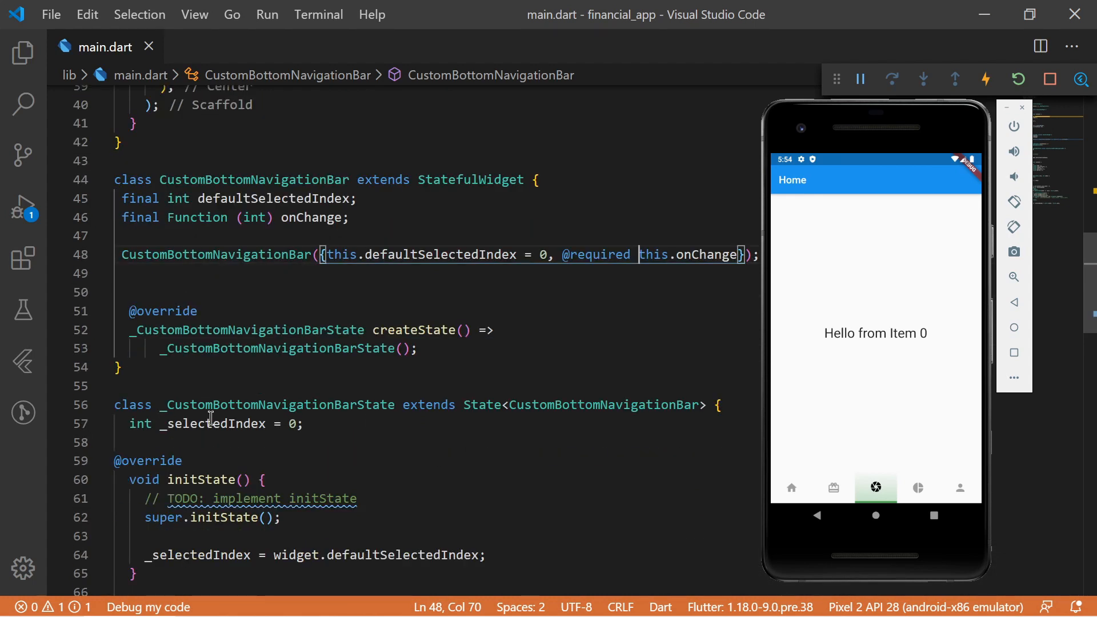
scroll(down, 3)
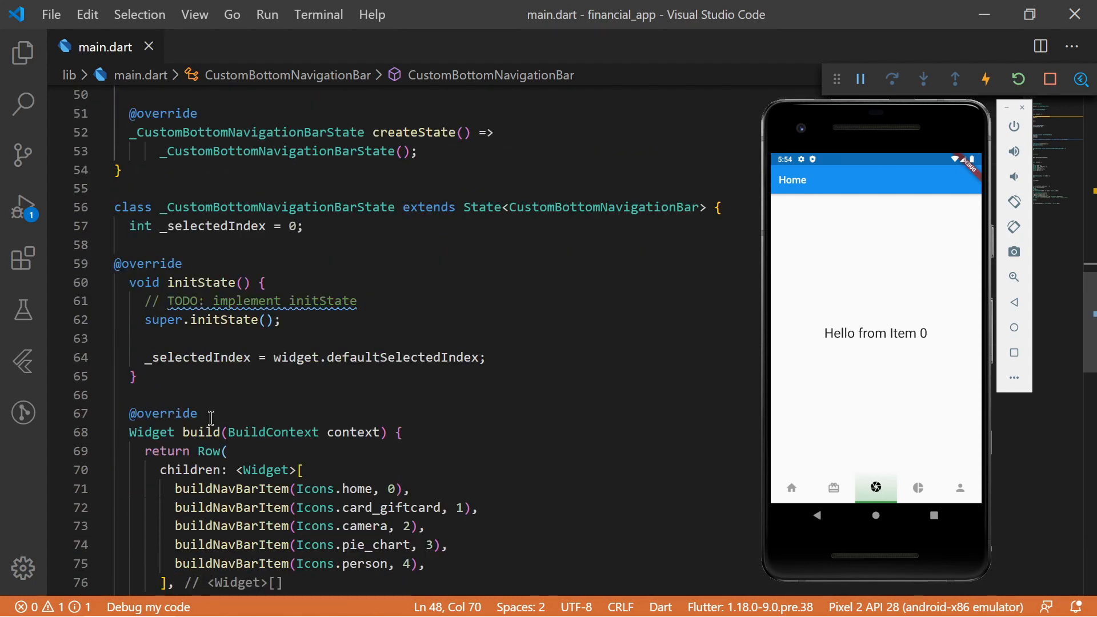
scroll(down, 3)
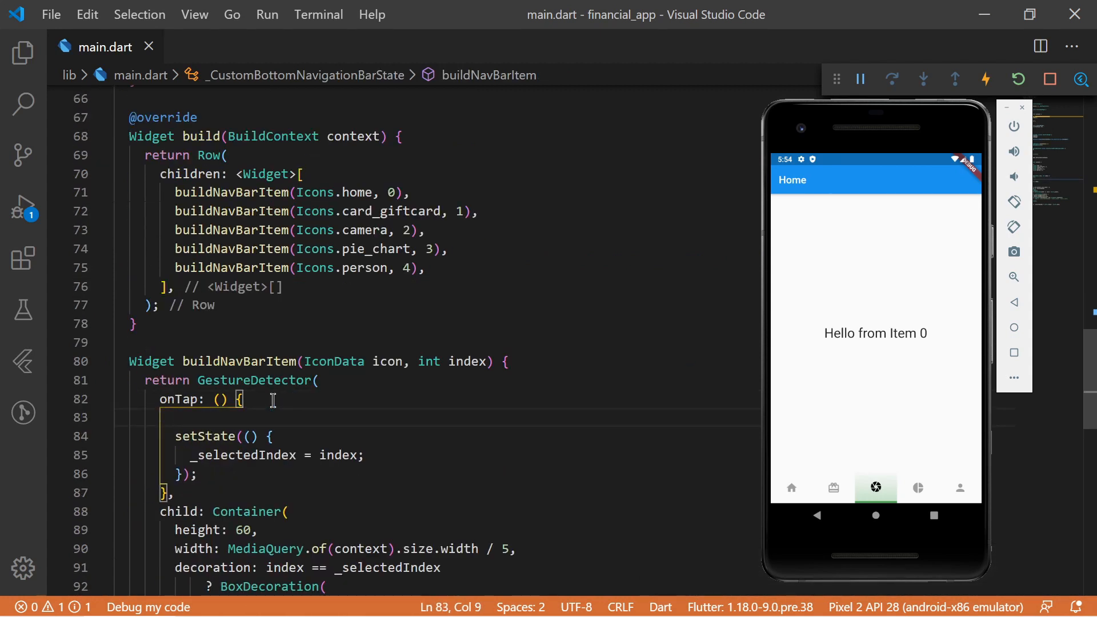
text(w)
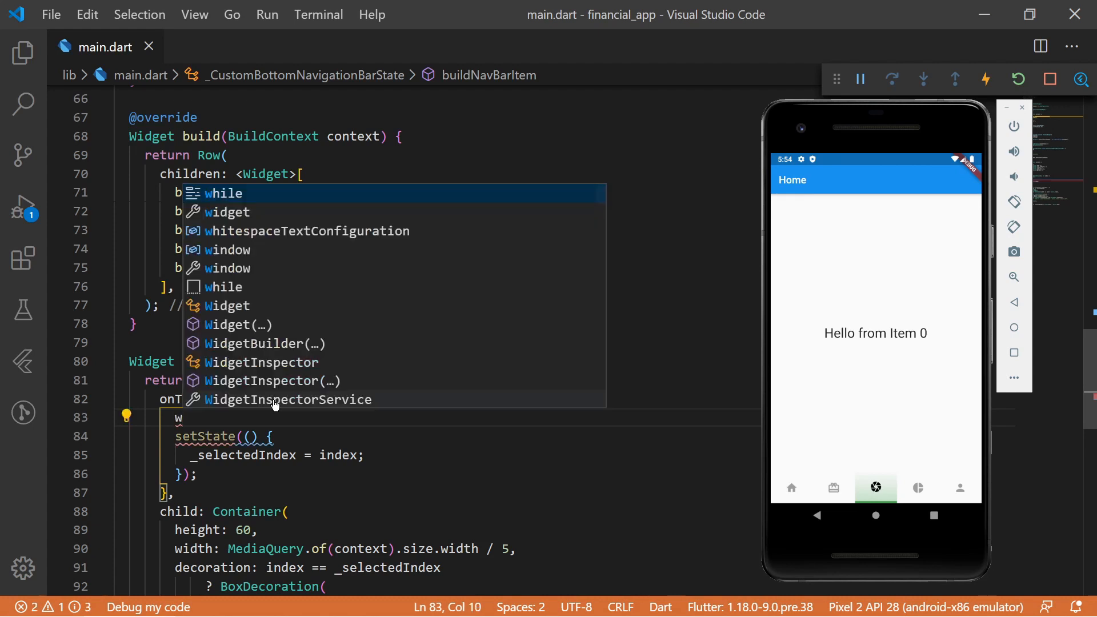
text(idget)
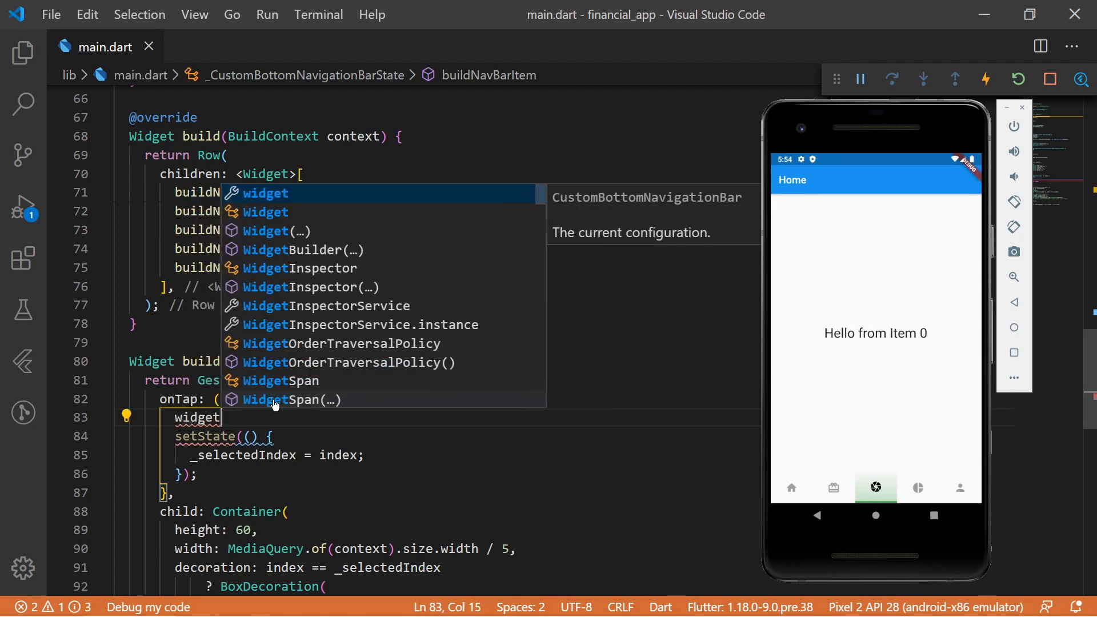
text(.onChange)
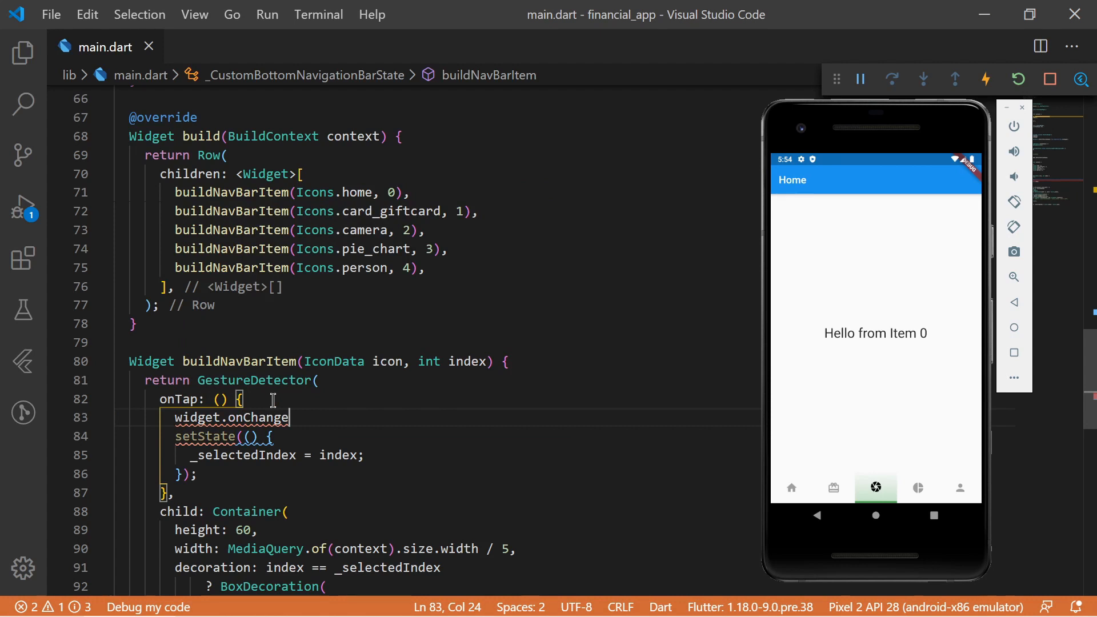
text((index))
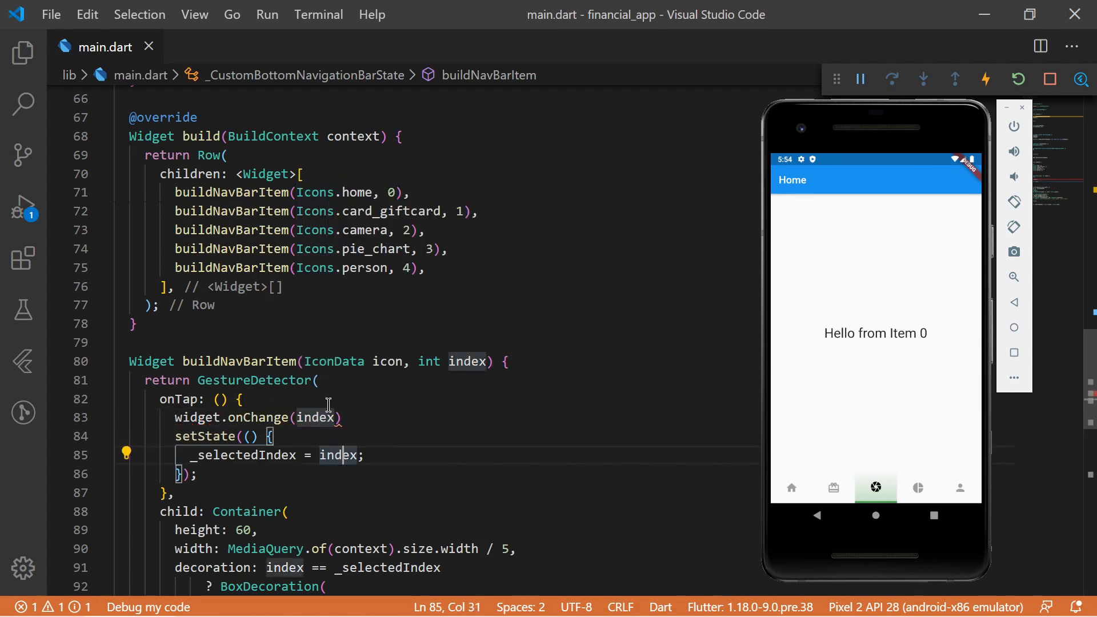
double_click(338, 455)
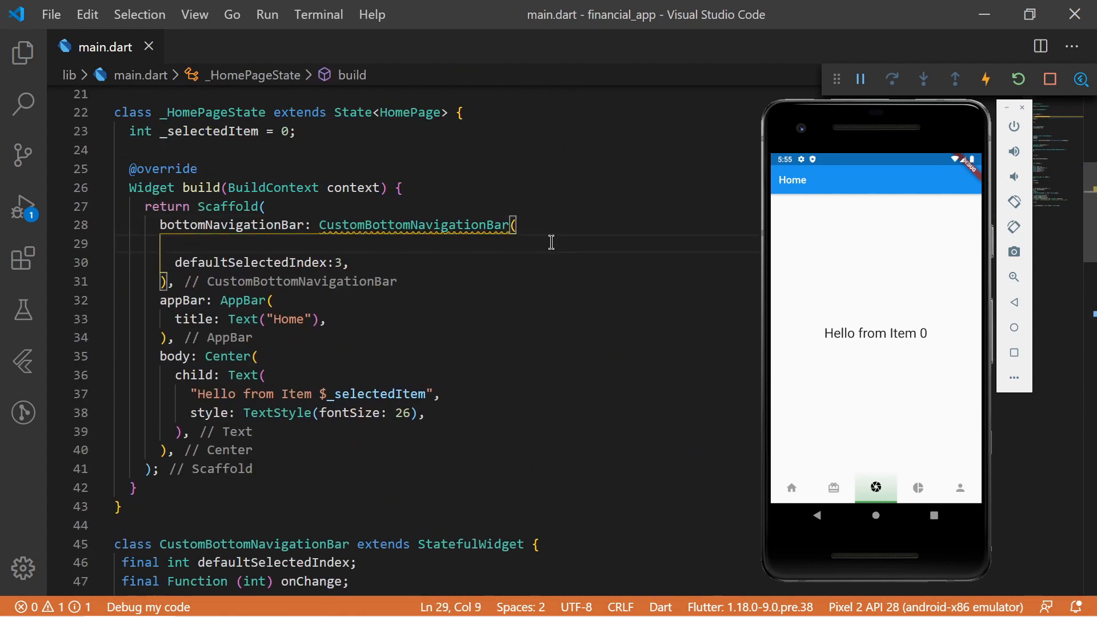
Step: Add an onChange: (val) callback in HomePage that sets _selectedItem = val inside setState
text(onChange: (),)
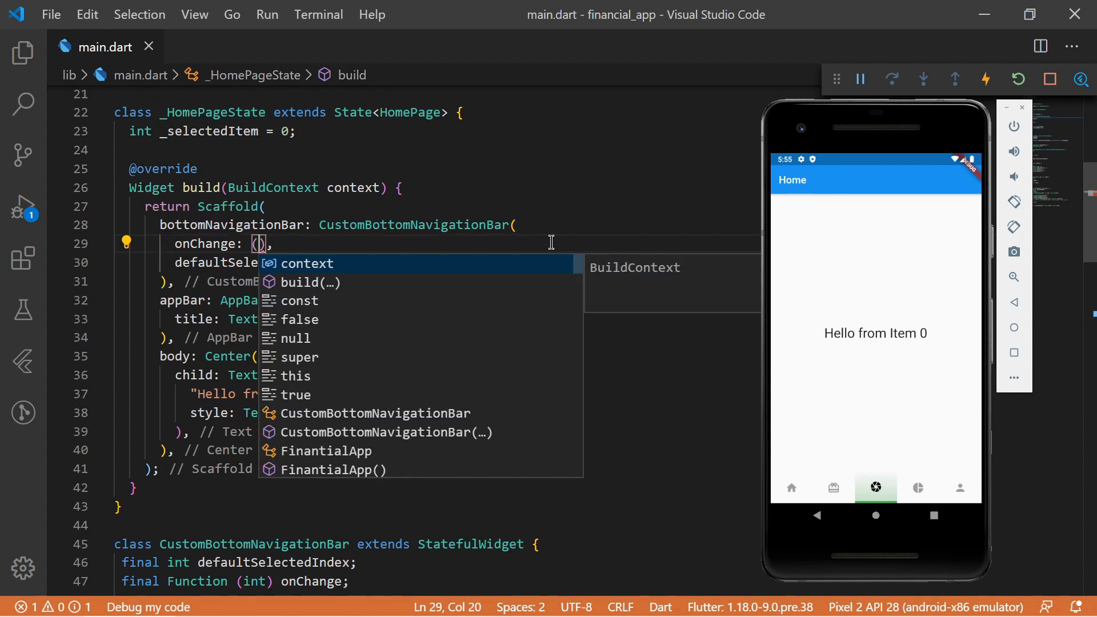
text(val)
text(setState(() {)
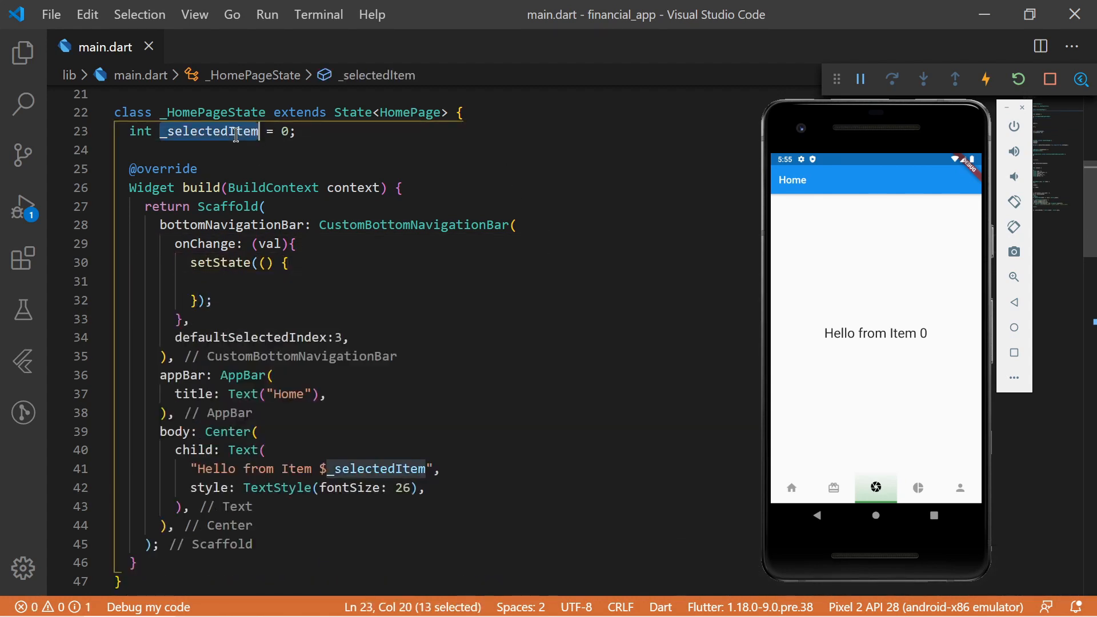
text(_selectedItem =)
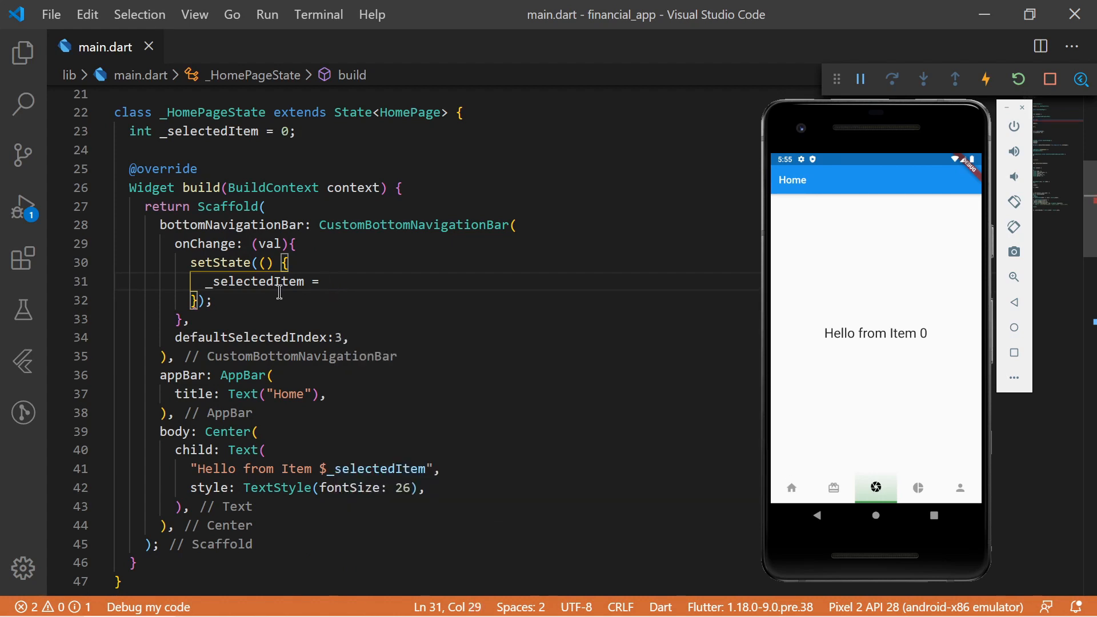
text(val;)
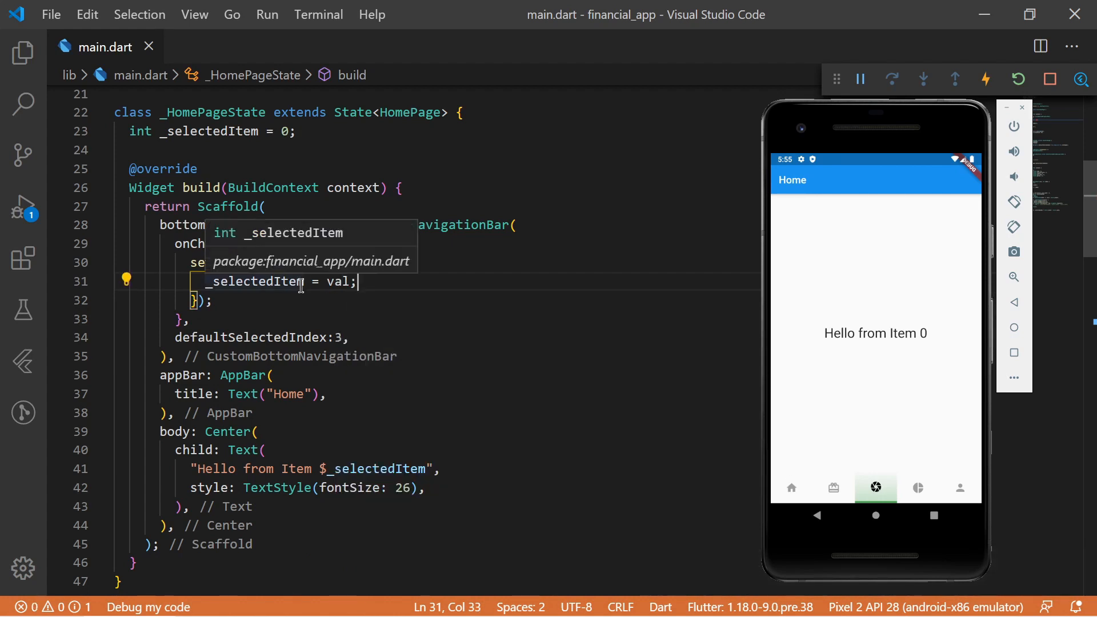
Step: Tap the home, camera and gift card items in the emulator to verify the Hello text changes
click(917, 487)
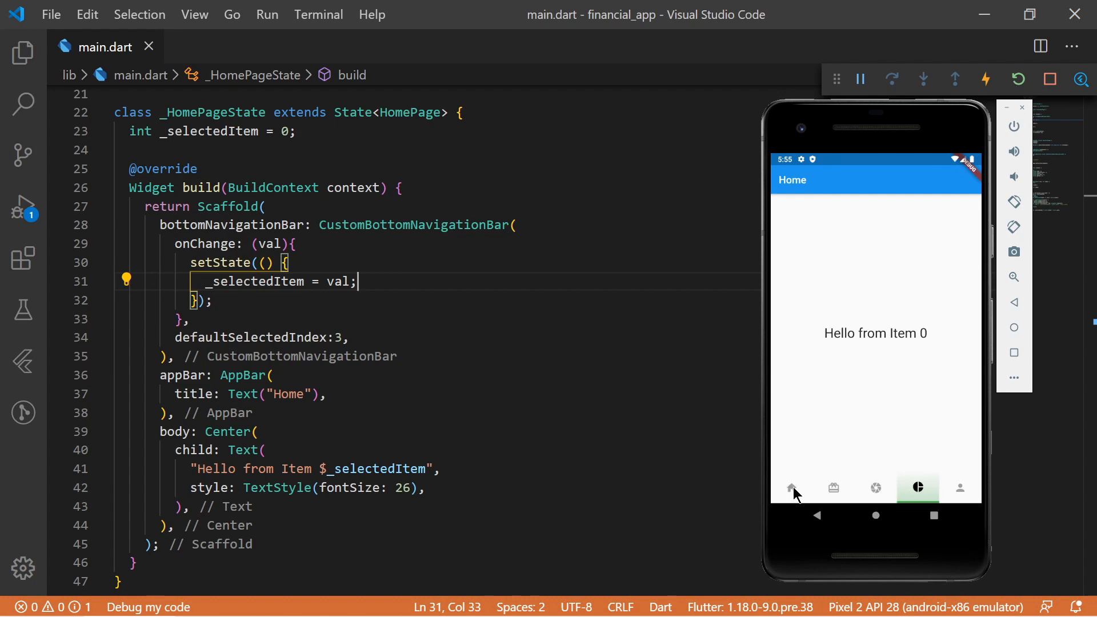
click(875, 488)
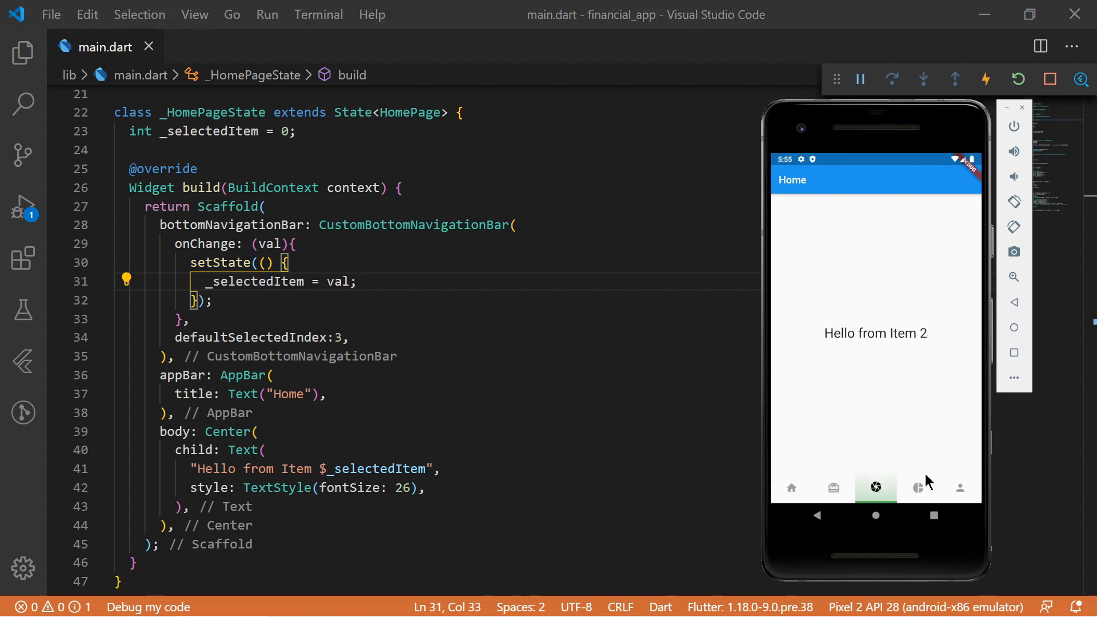
click(833, 487)
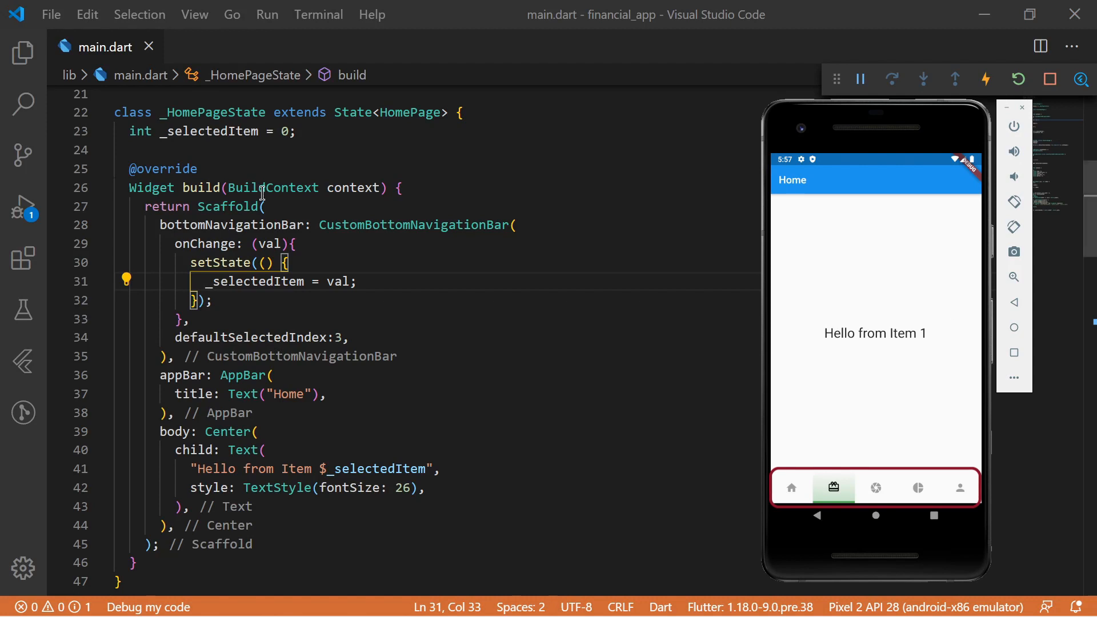
Step: Add a final iconList field and a List<IconData> _iconList state field, assigning _iconList = widget.iconList in initState
text(final List<IconData>)
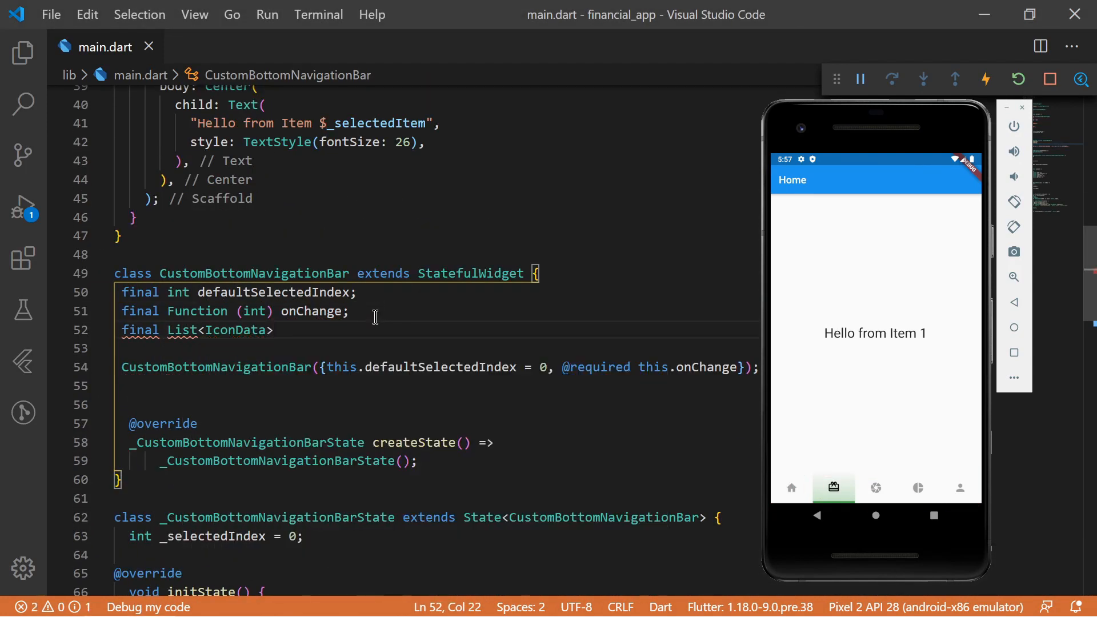
text(iconList;)
text(@required this.icon)
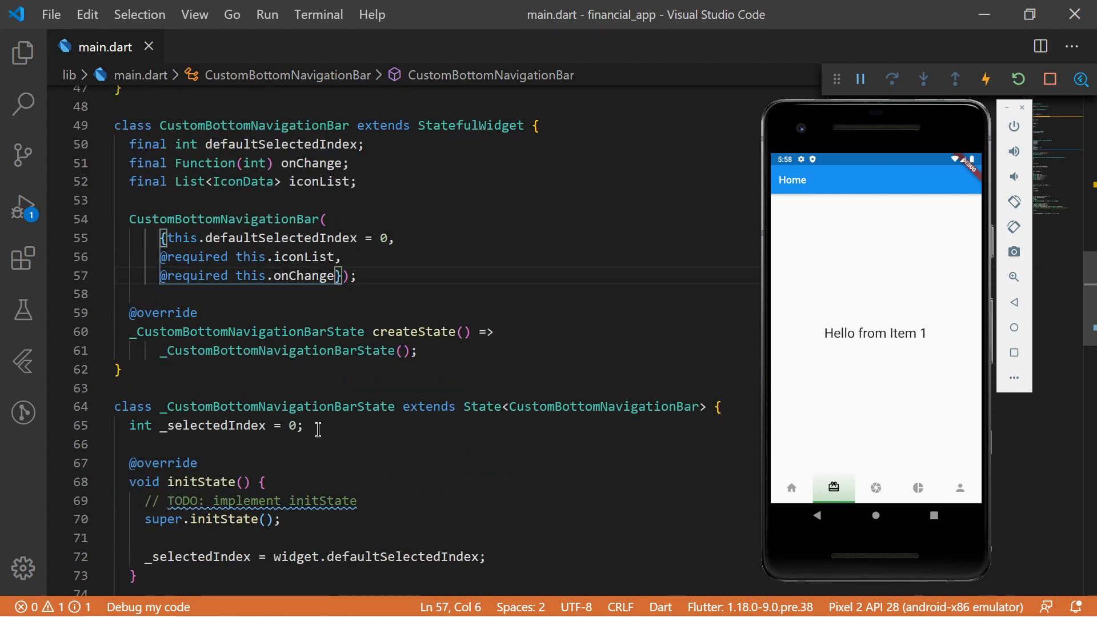
text(List<Icon)
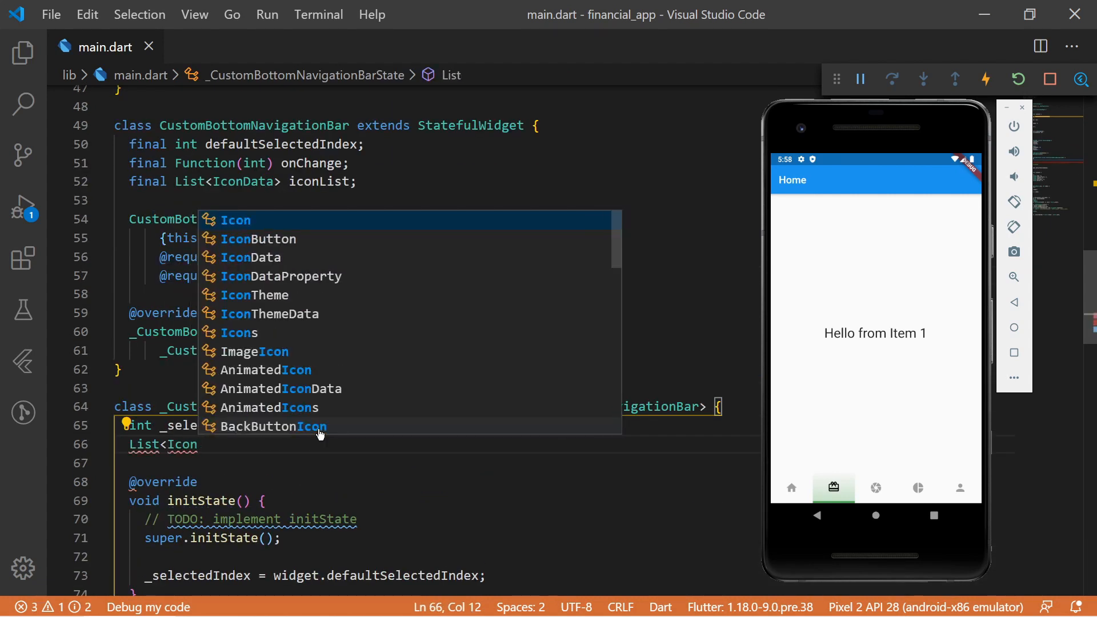
text(_iconList=[];)
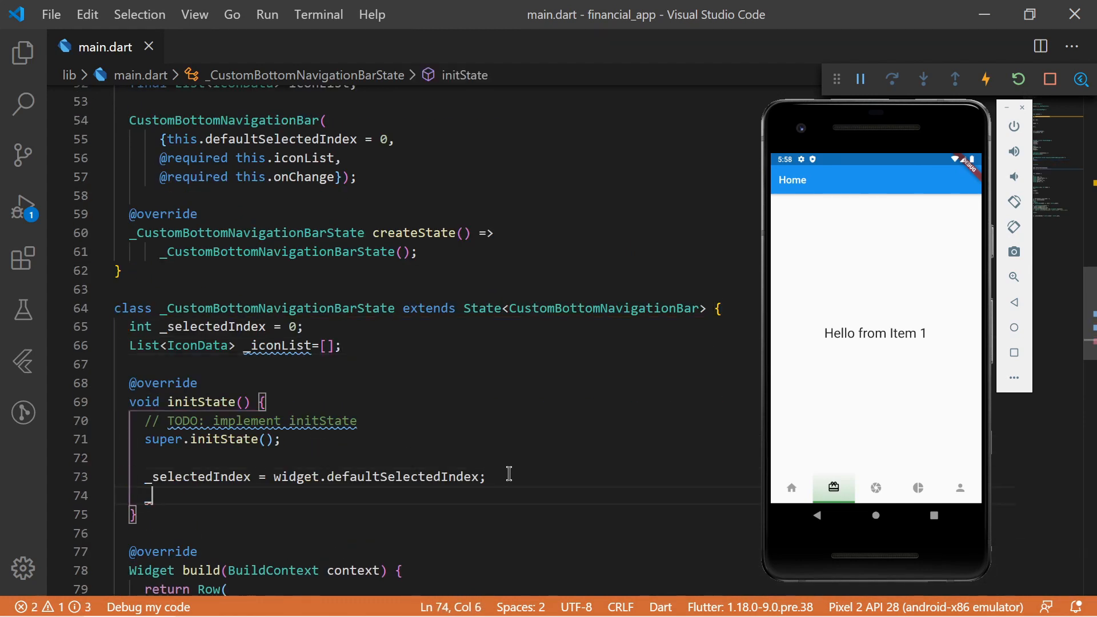
text(_iconList = wi)
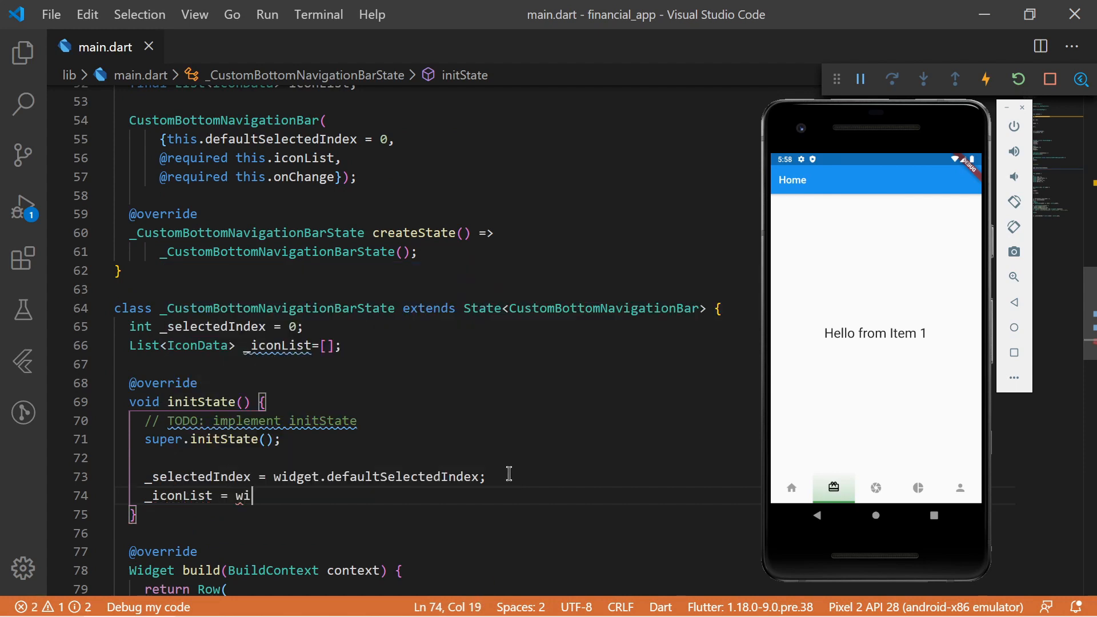
text(dget.iconList;)
text(List<Widget> _)
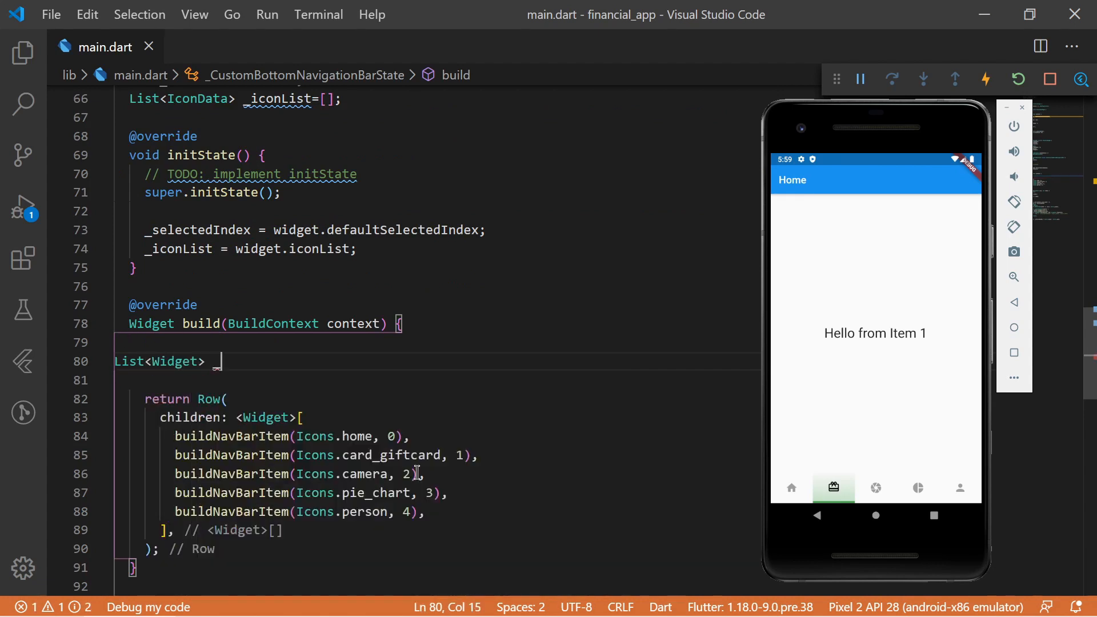
Step: In build, loop over _iconList adding buildNavBarItem(_iconList[i], i) to _navBarItemList
text(navBarItemList = [];)
text(for (var i = 0; i < _iconList.length; i++) {)
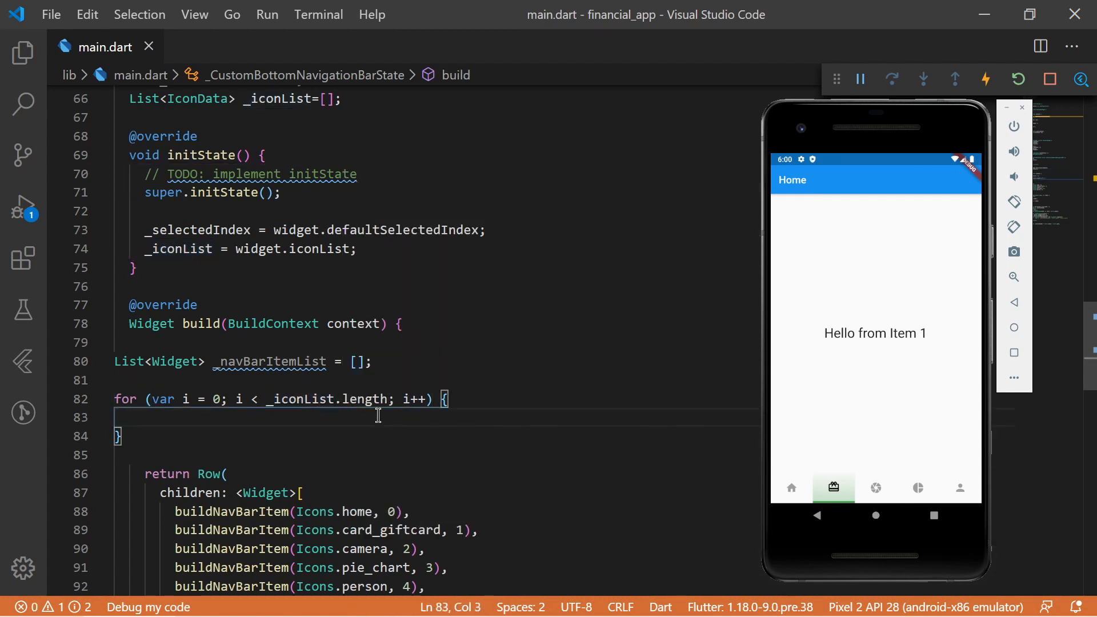
text(_navBarItemList.add(buildNavBarItem(icon, index)
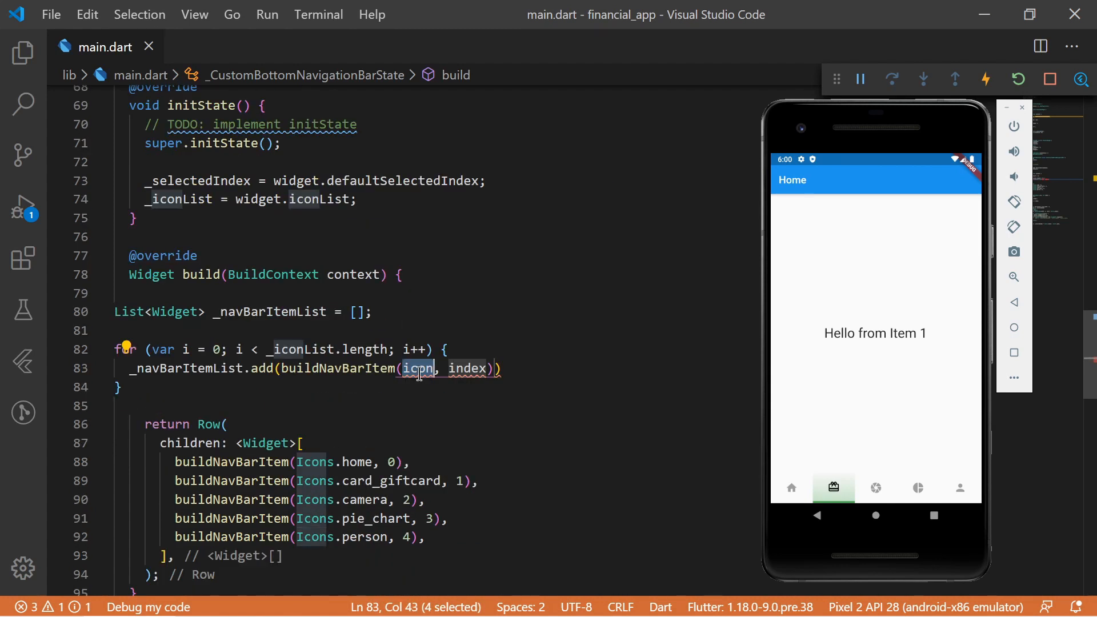
key(Delete)
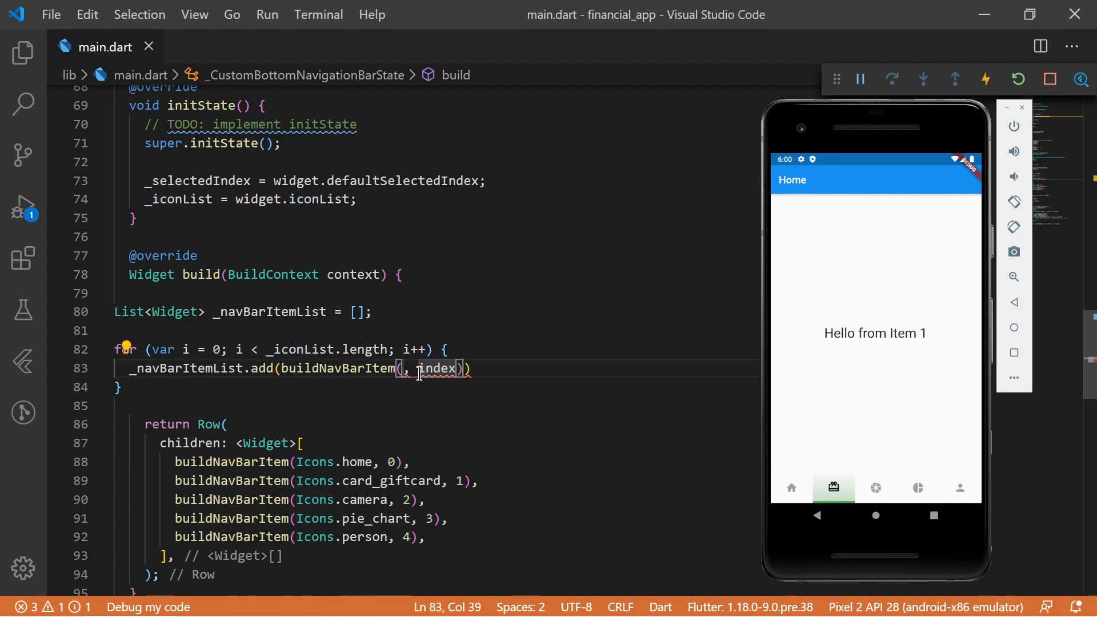
text(_iconList,)
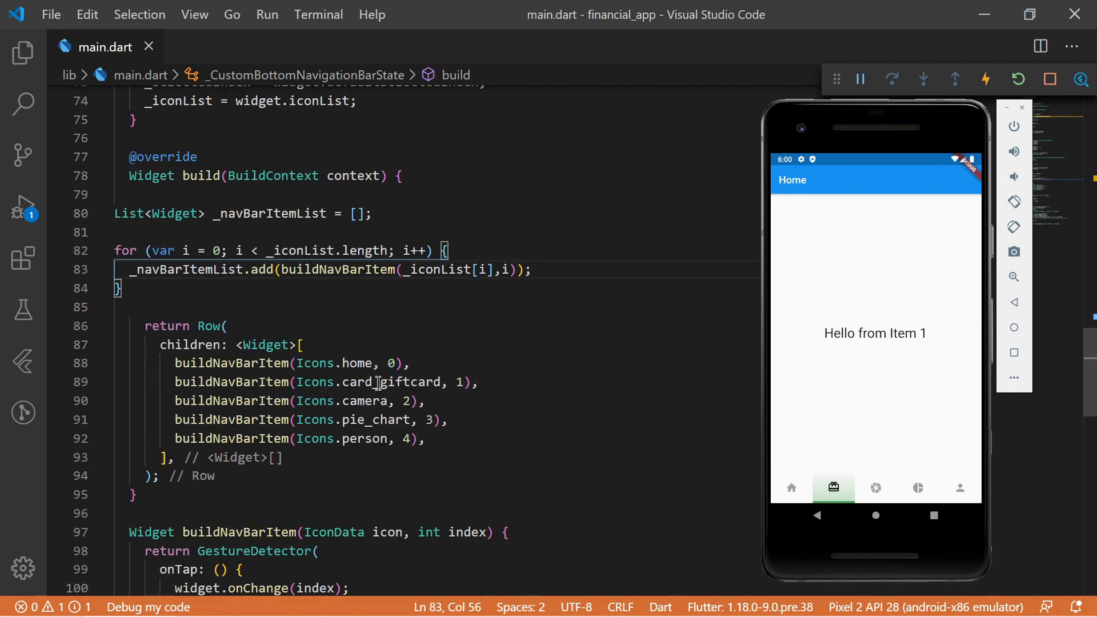
double_click(185, 269)
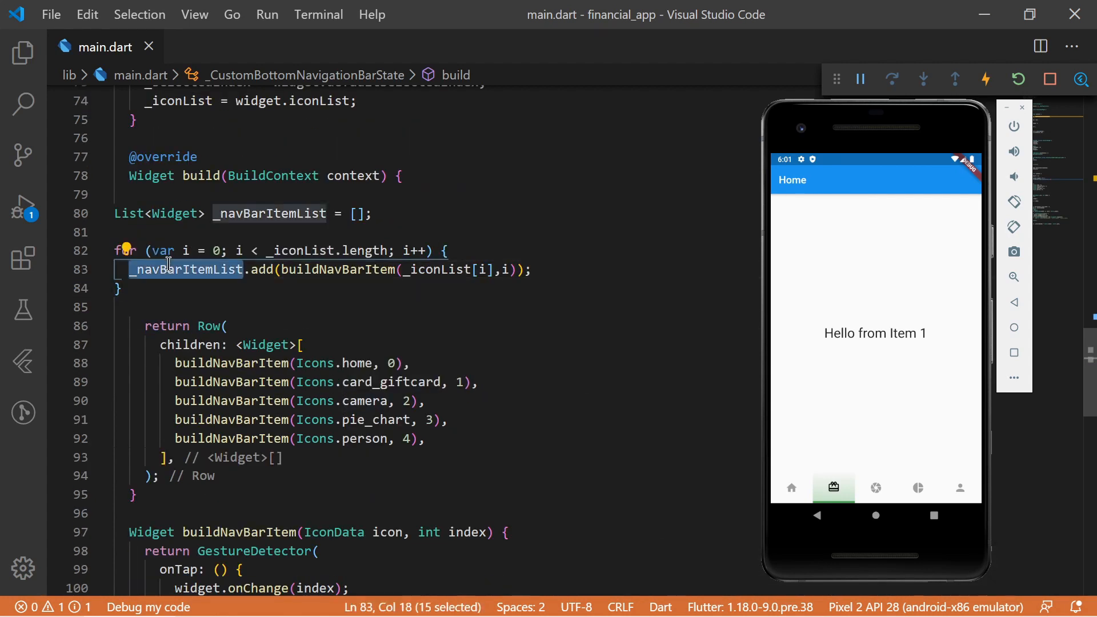
double_click(269, 214)
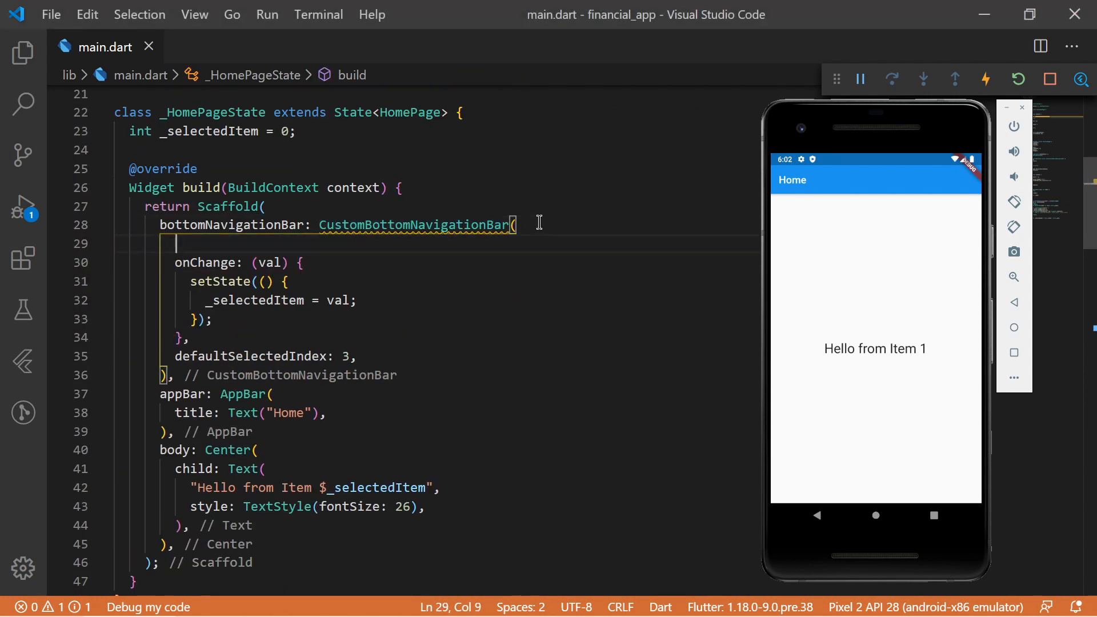
Step: Pass iconList [home, card_giftcard, camera, pie_chart, person] to the bottom bar in HomePage
text(iconList: [)
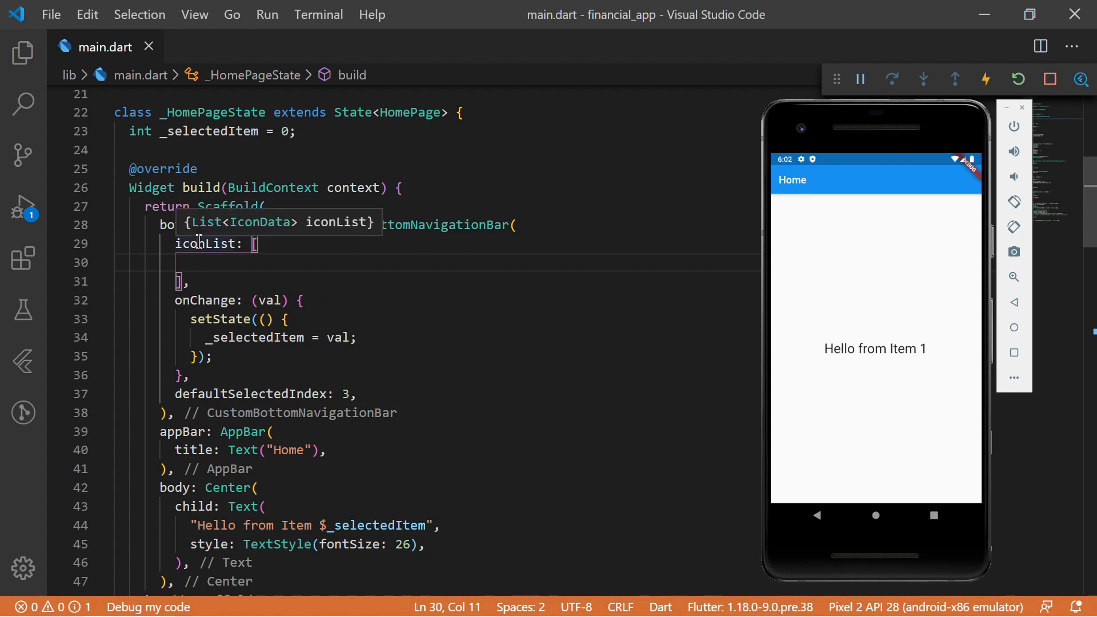
text(Icons.home,)
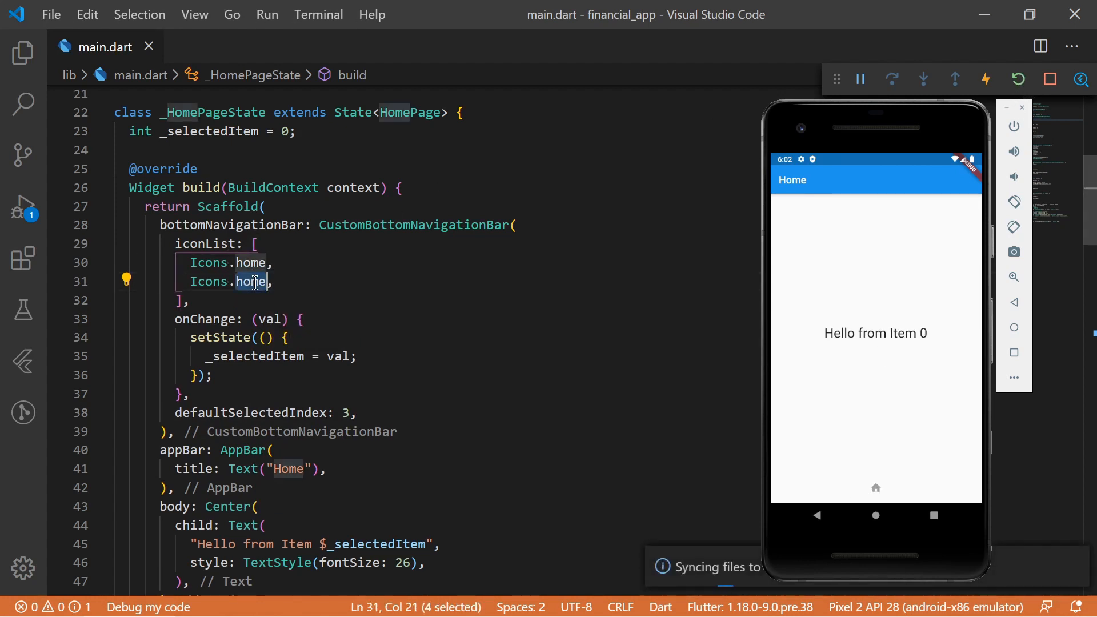
text(card_giftcard)
click(434, 413)
text(1)
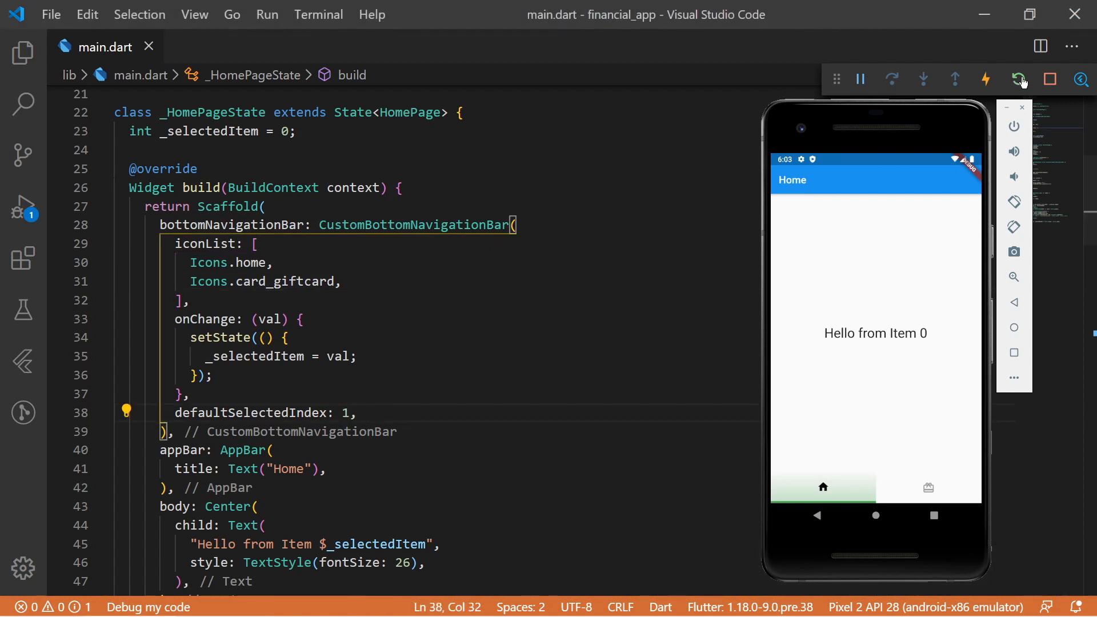
text(Icons.card_giftcard,)
text(Icons.camera,)
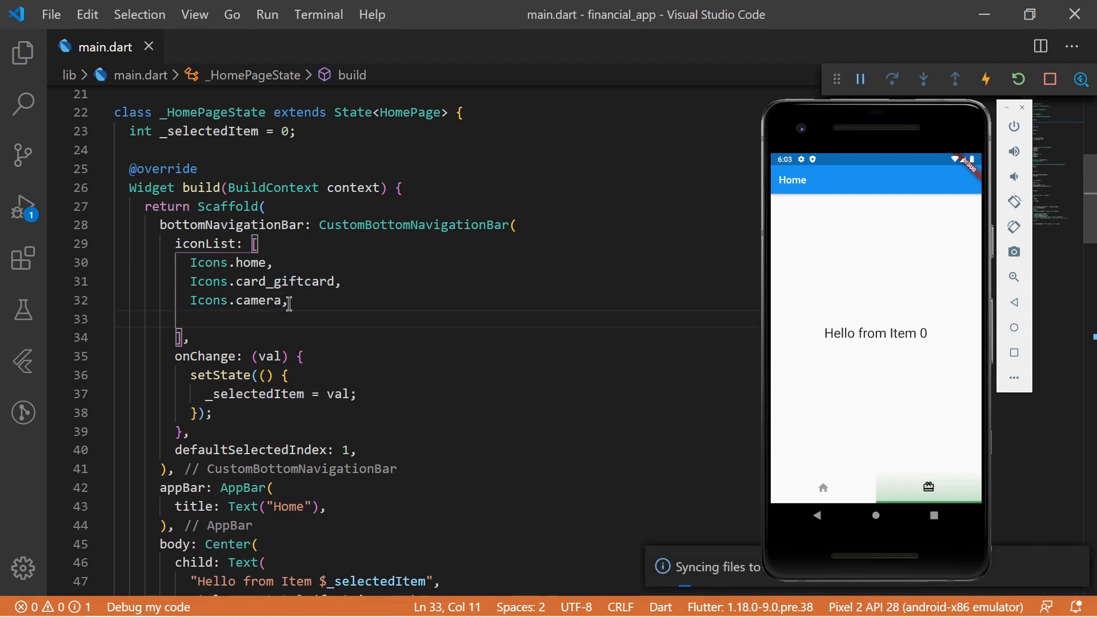
text(Icons.pie_chart,)
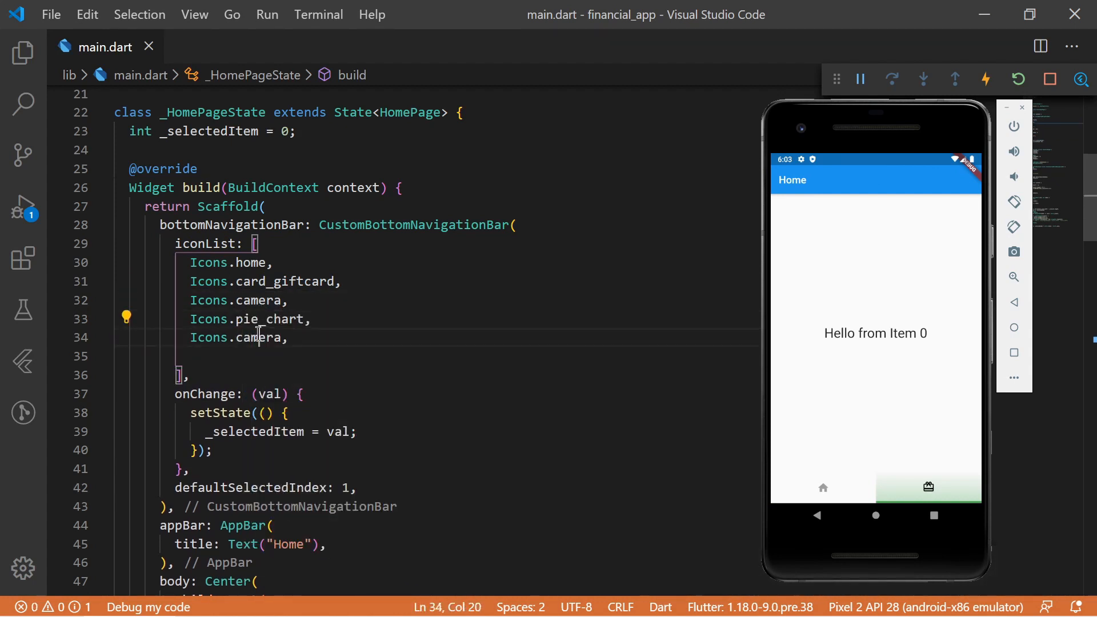
text(person)
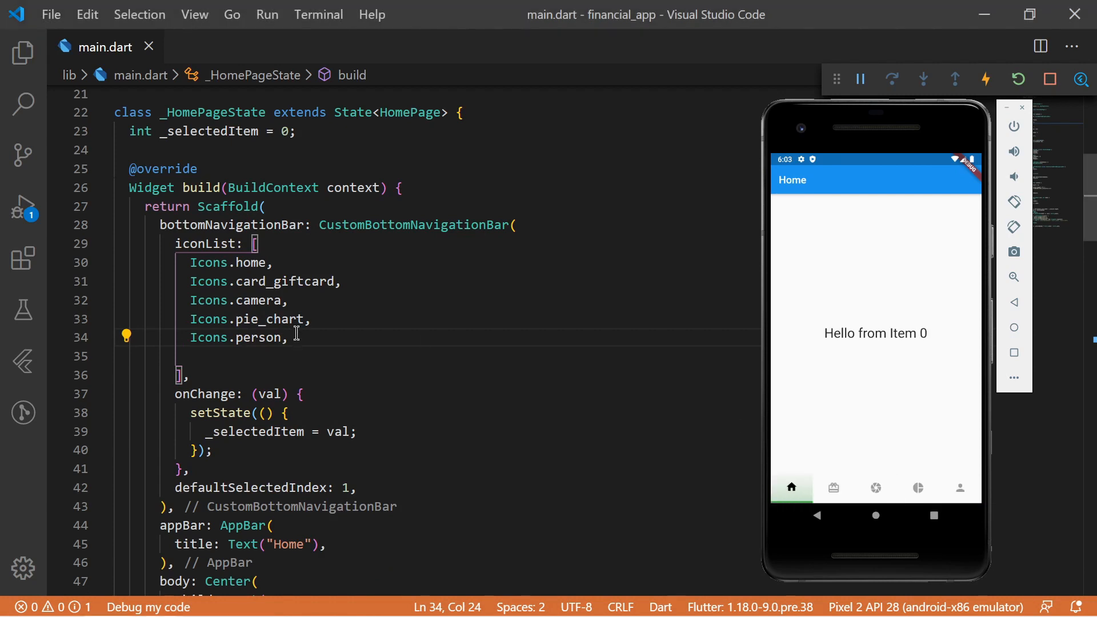
text(Icons.b,)
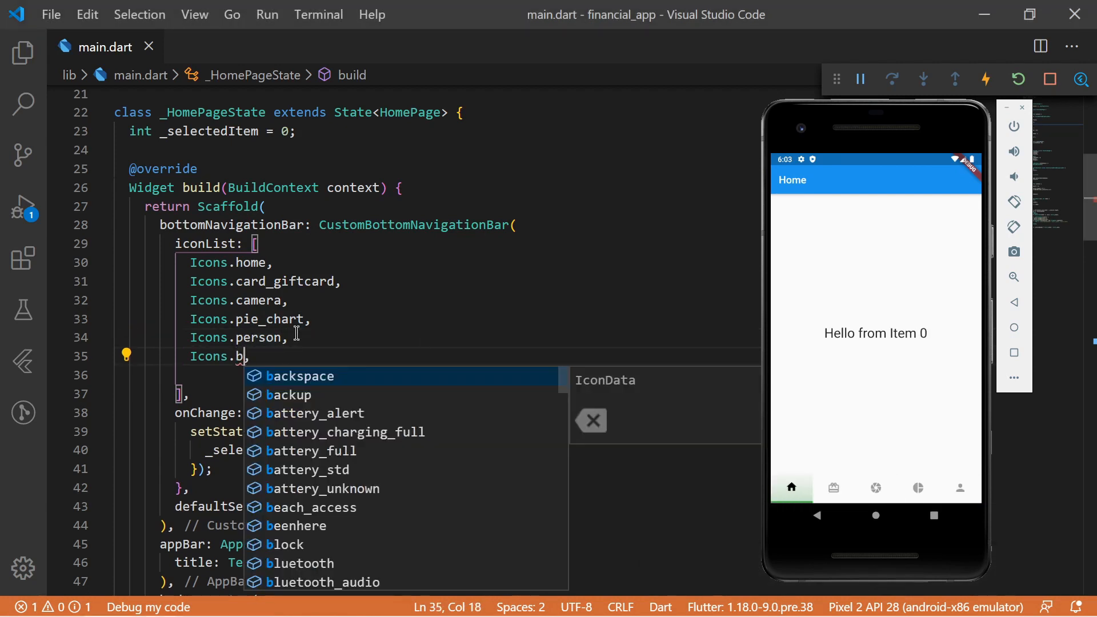